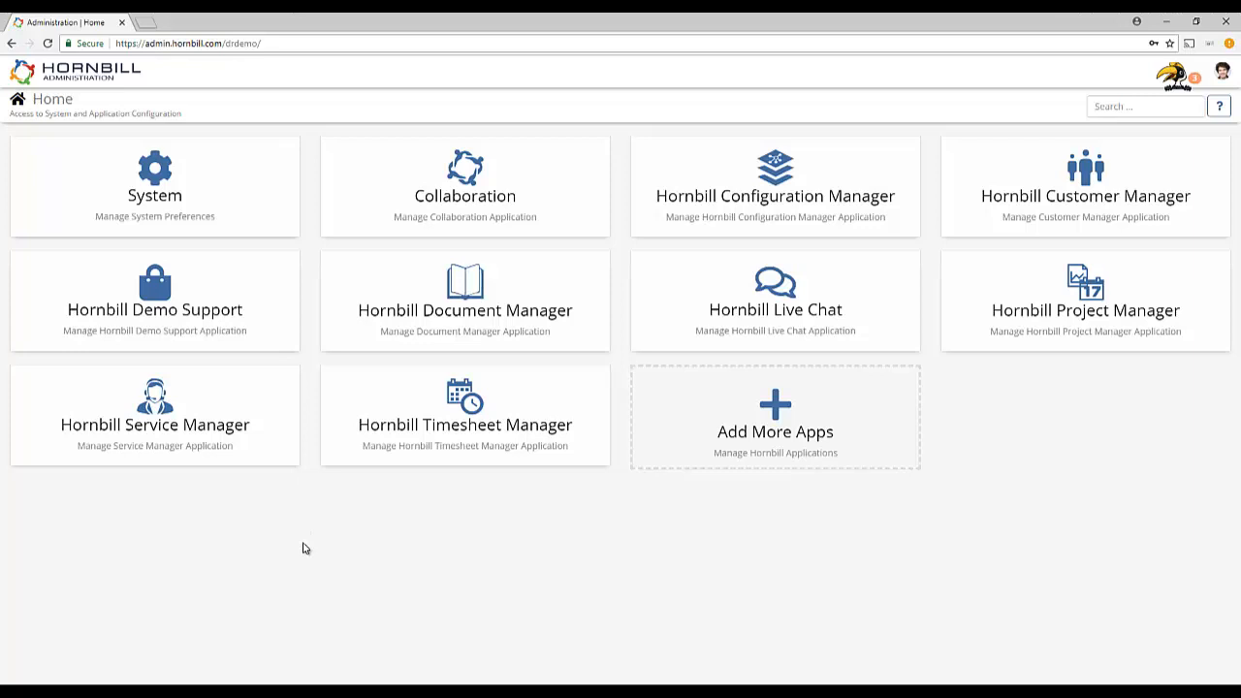
pyautogui.moveTo(175, 432)
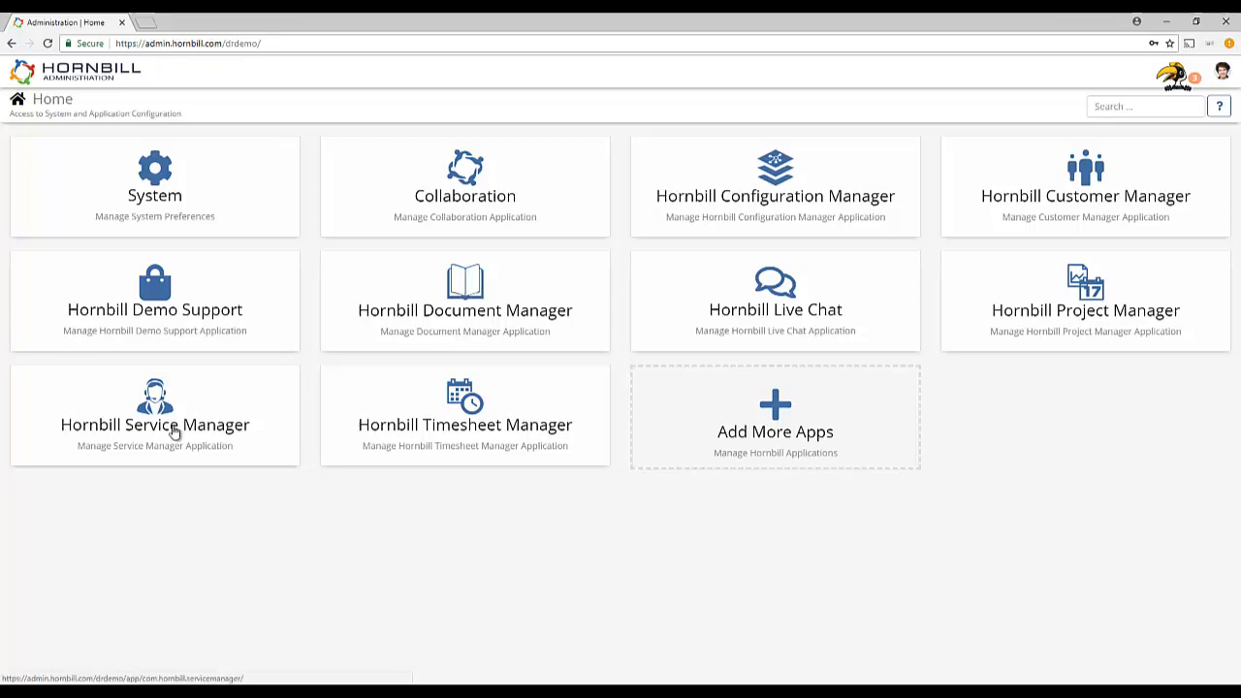
# - Open Hornbill Service Manager application settings and browse settings pages 2 through 4
pyautogui.click(154, 415)
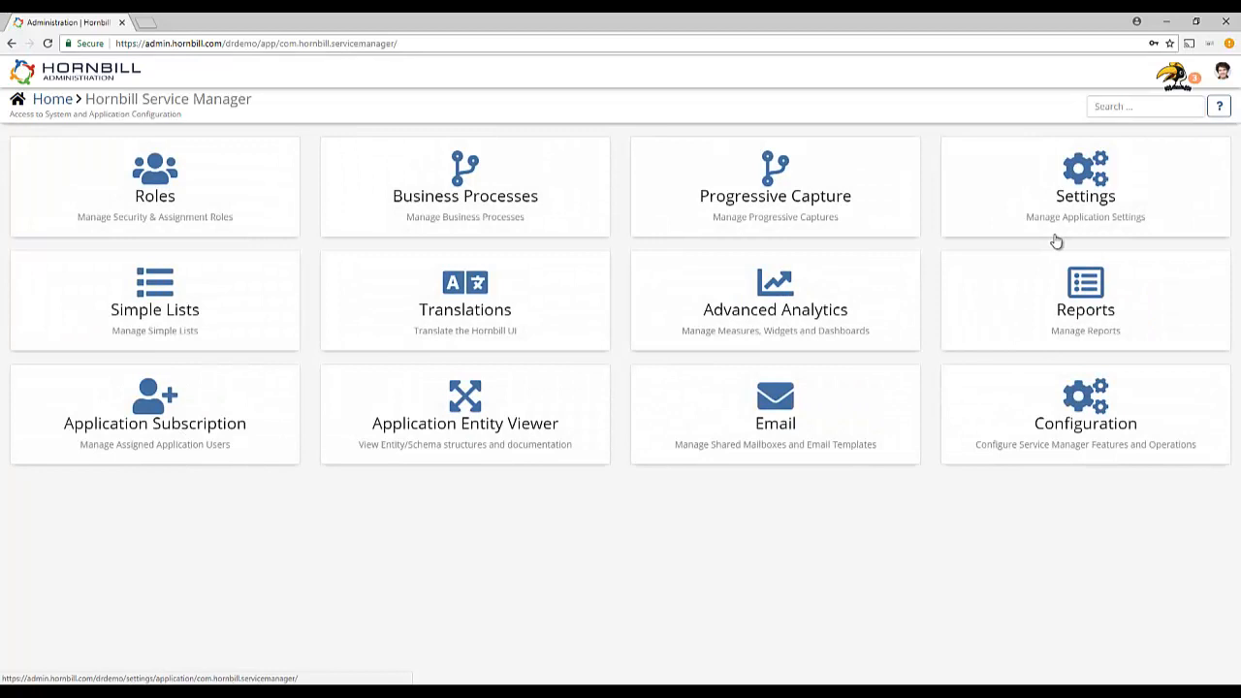
pyautogui.click(1085, 185)
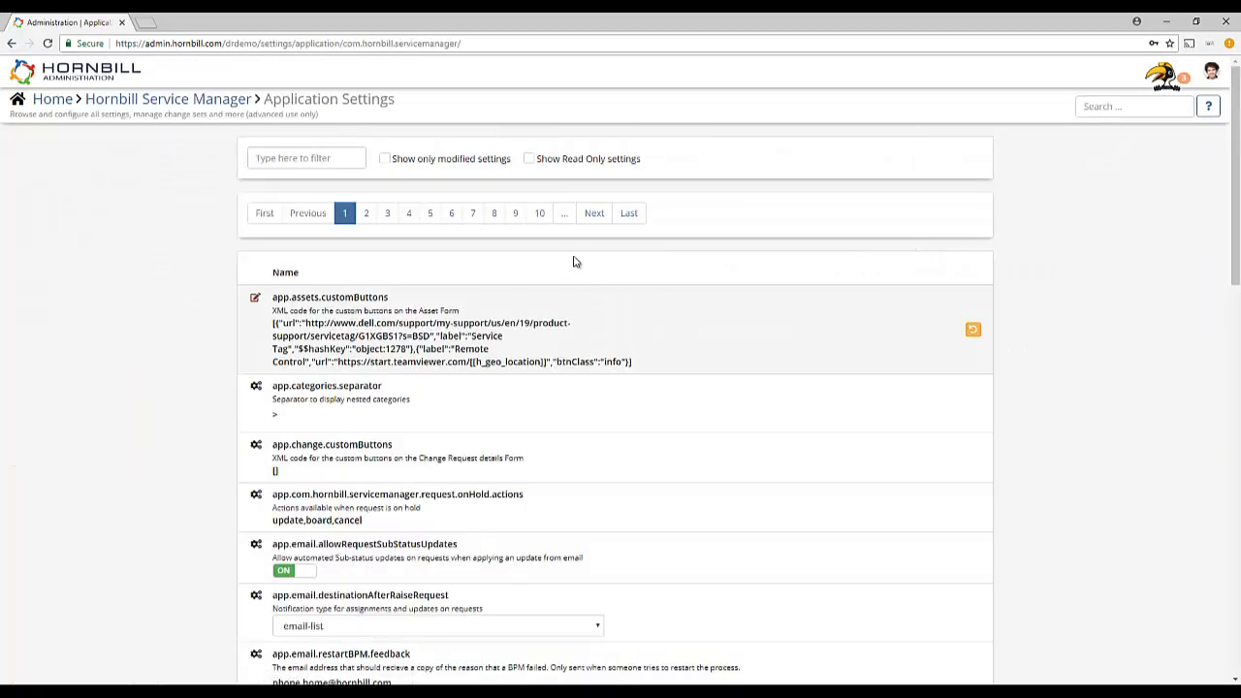
pyautogui.click(365, 212)
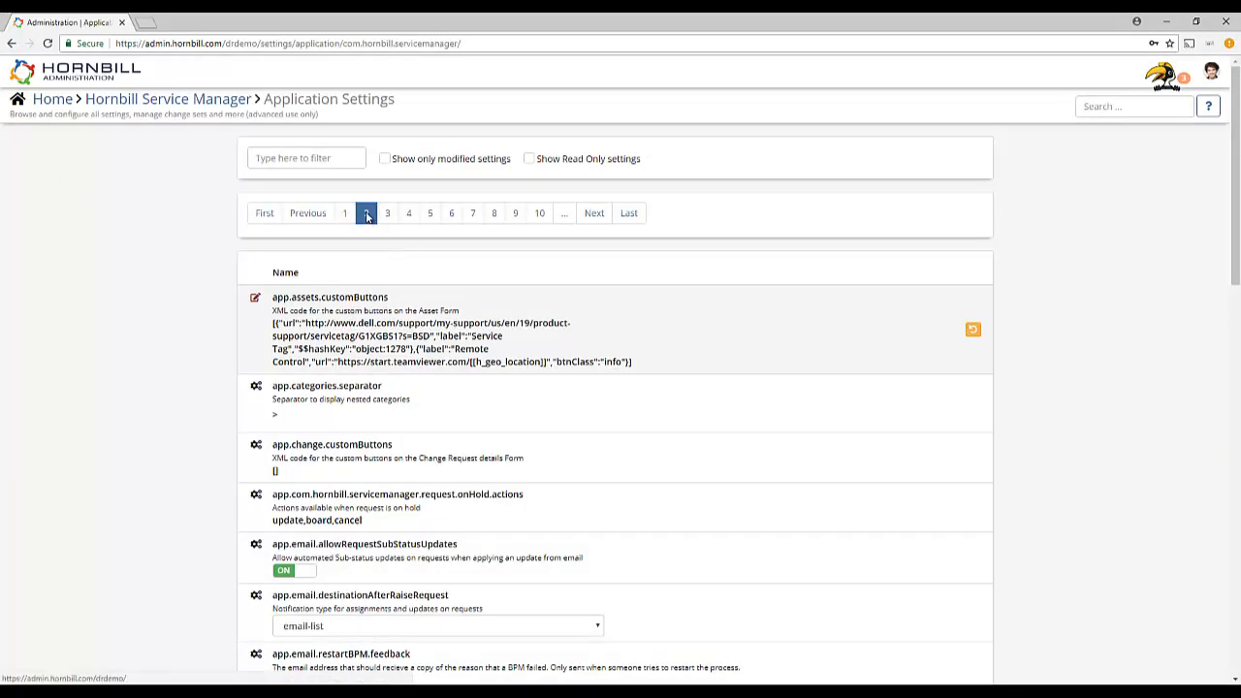
pyautogui.click(386, 213)
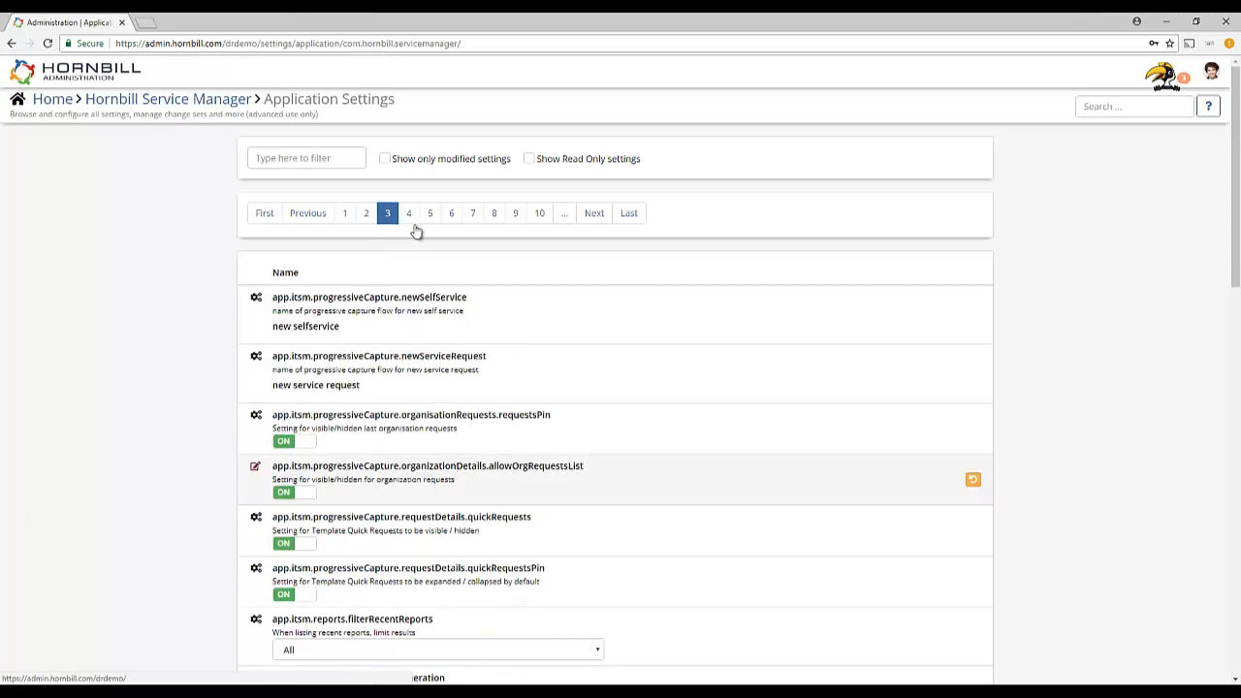
pyautogui.click(408, 212)
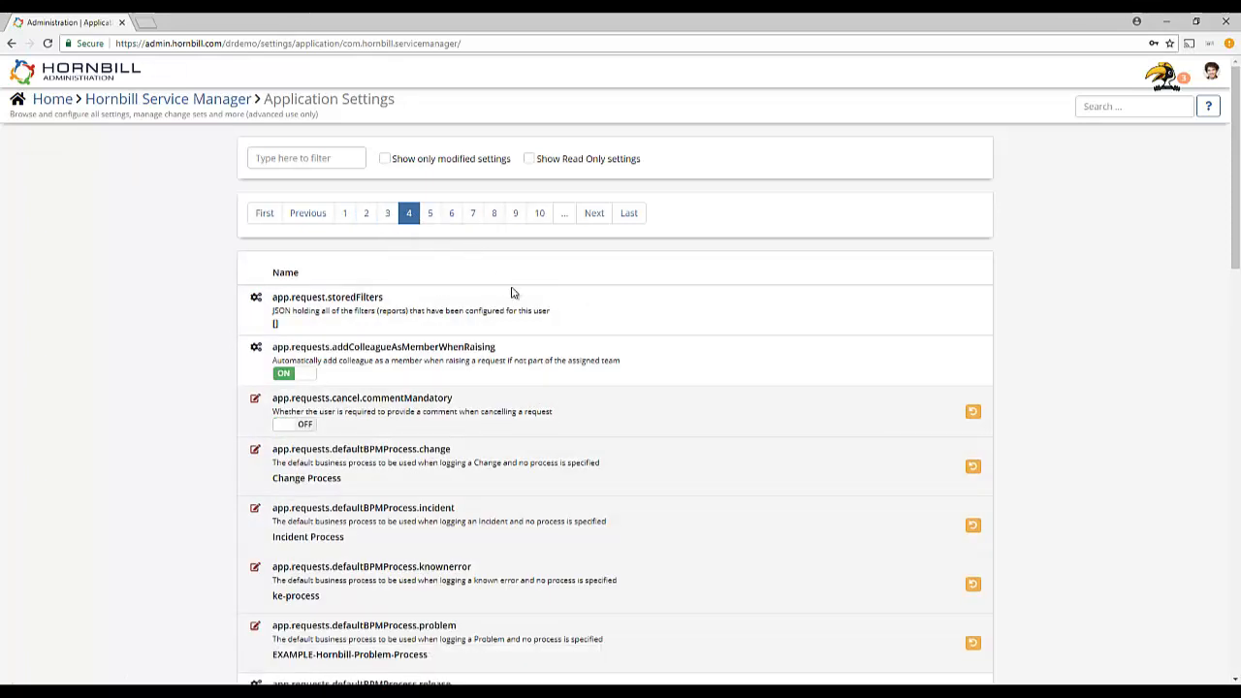
pyautogui.scroll(-3)
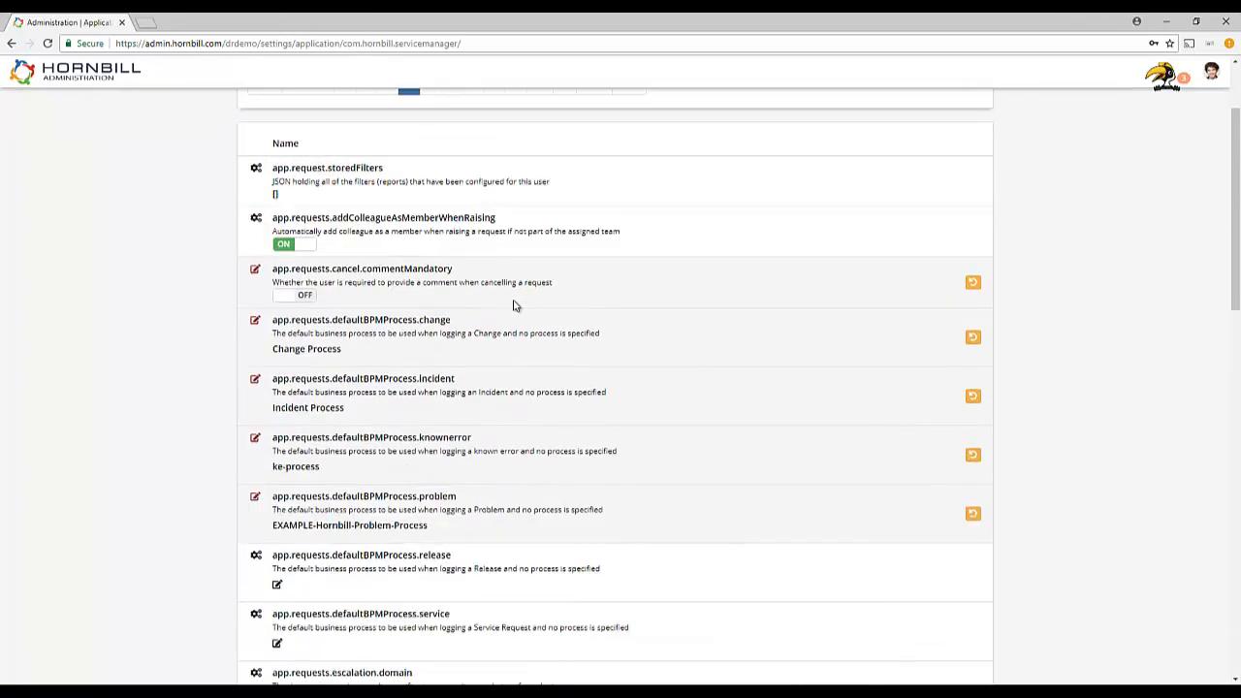
pyautogui.scroll(3)
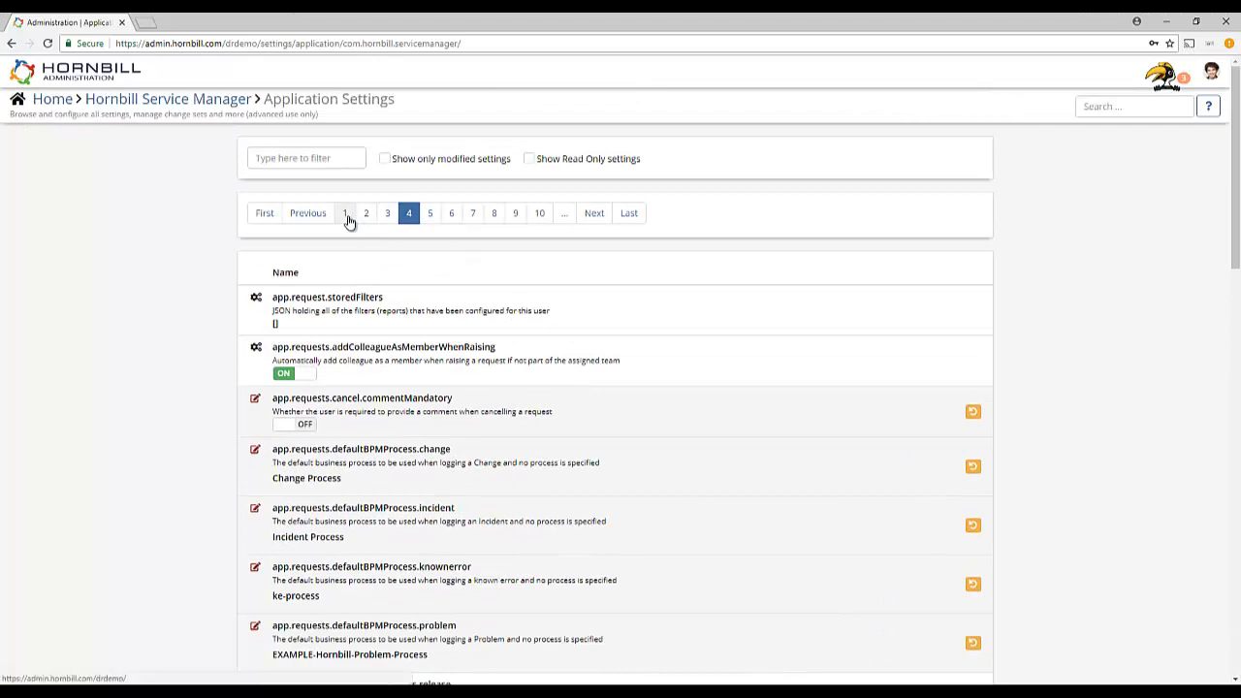
# - Return to settings page 1, showing asset custom buttons and email settings
pyautogui.click(345, 212)
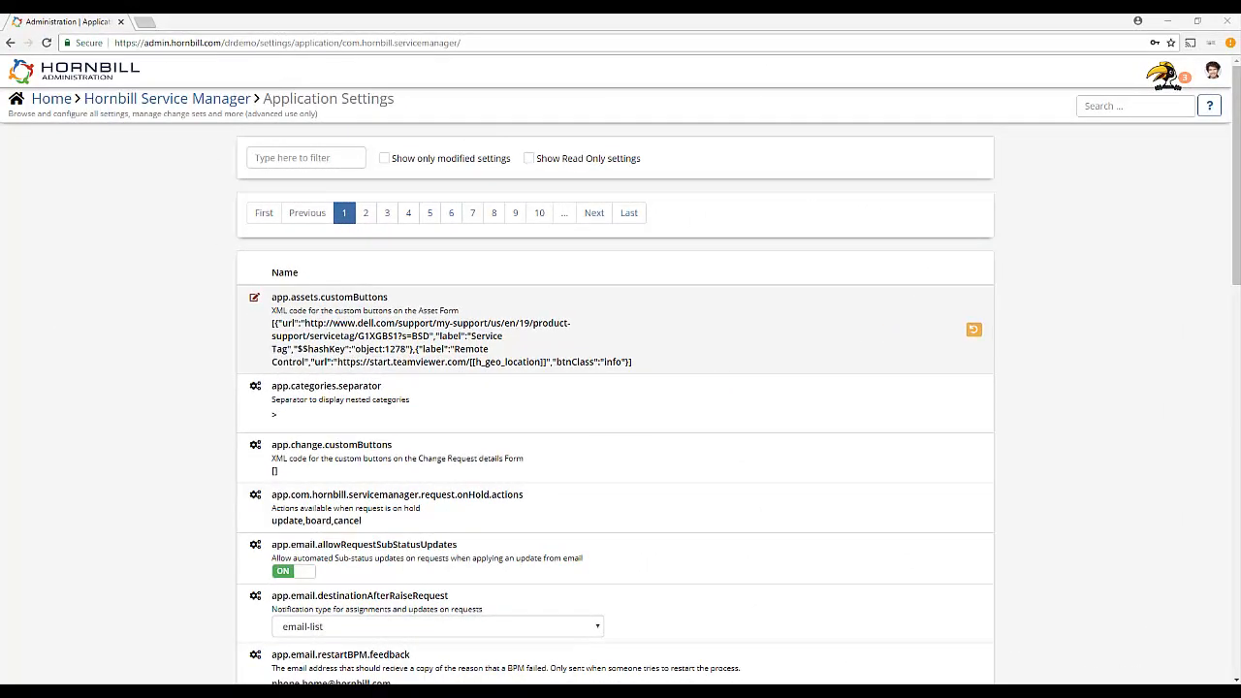
pyautogui.moveTo(630, 272)
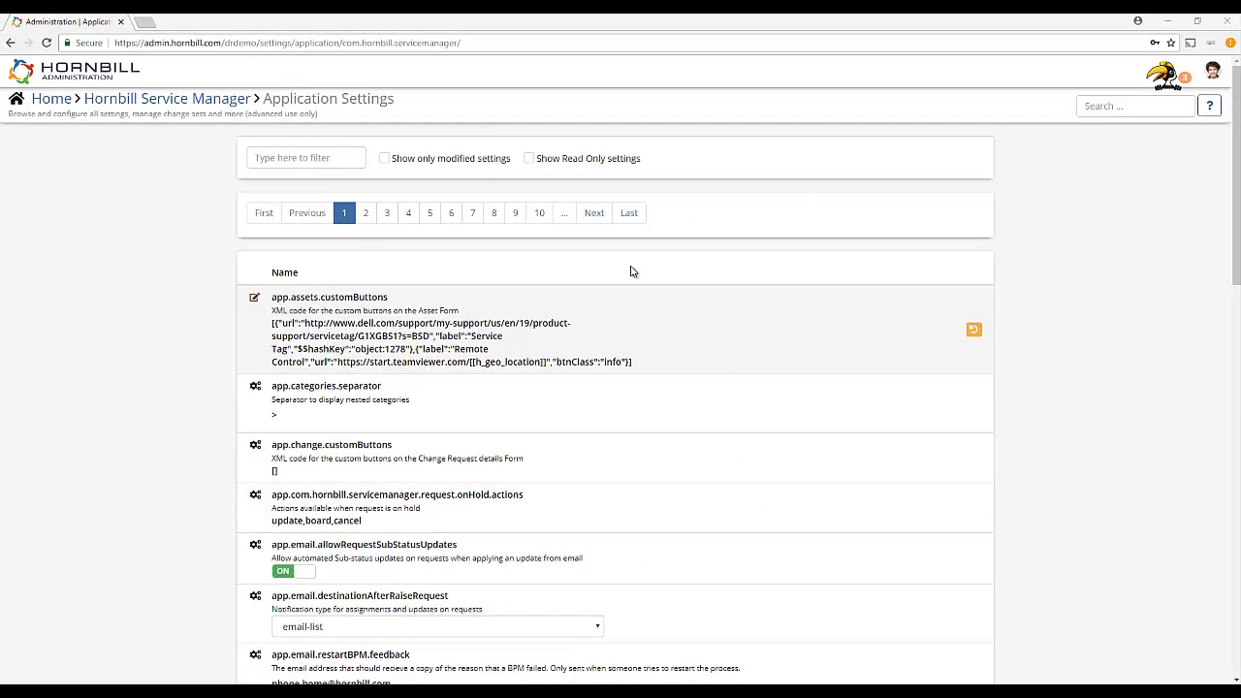
pyautogui.moveTo(162, 109)
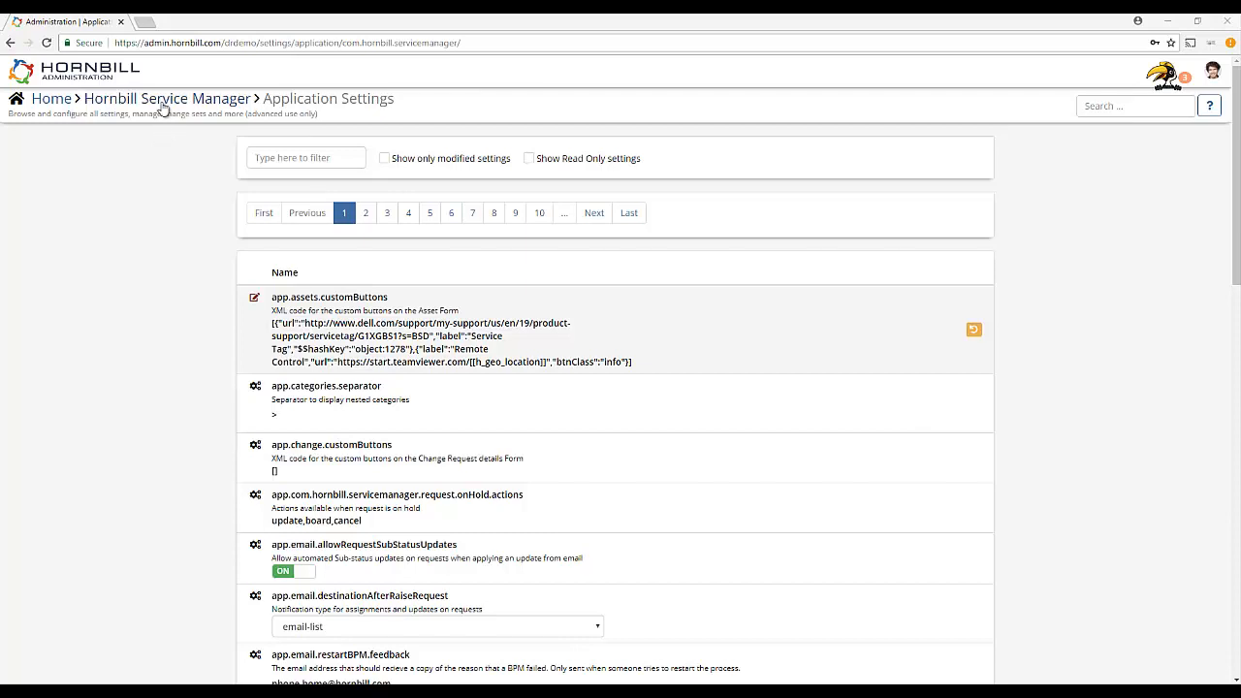
# - View System > Email routing rules, then reopen the Service Manager app hub
pyautogui.click(51, 98)
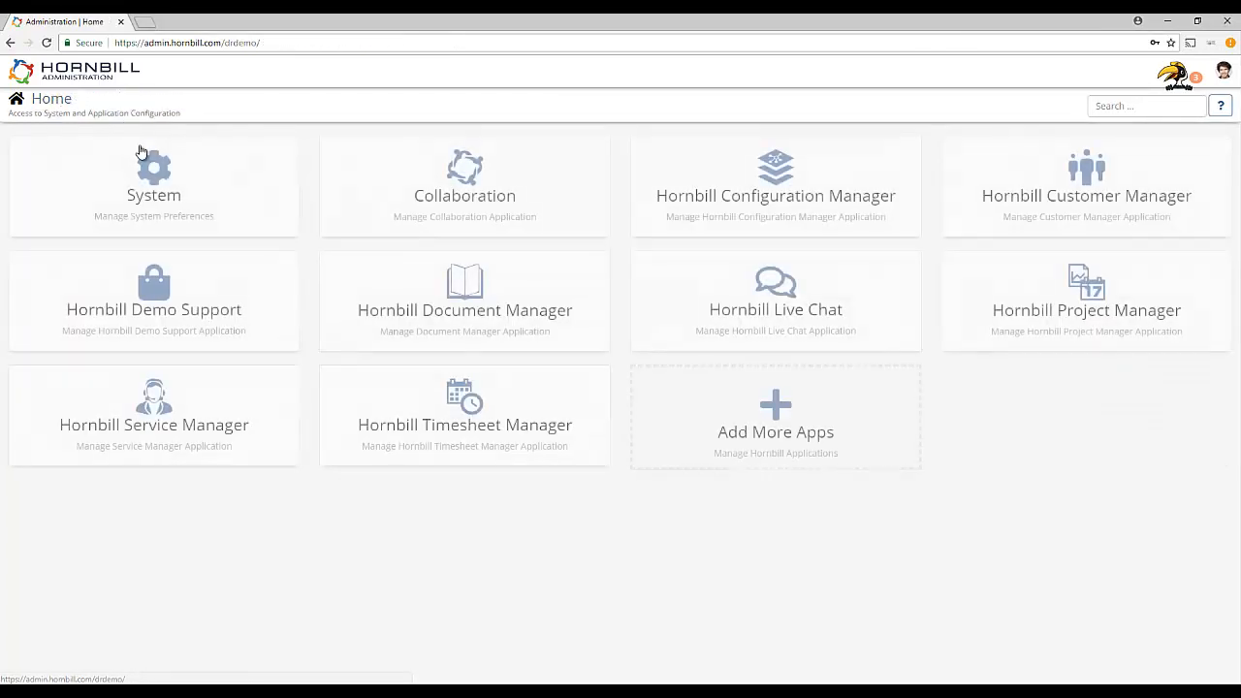
pyautogui.click(153, 184)
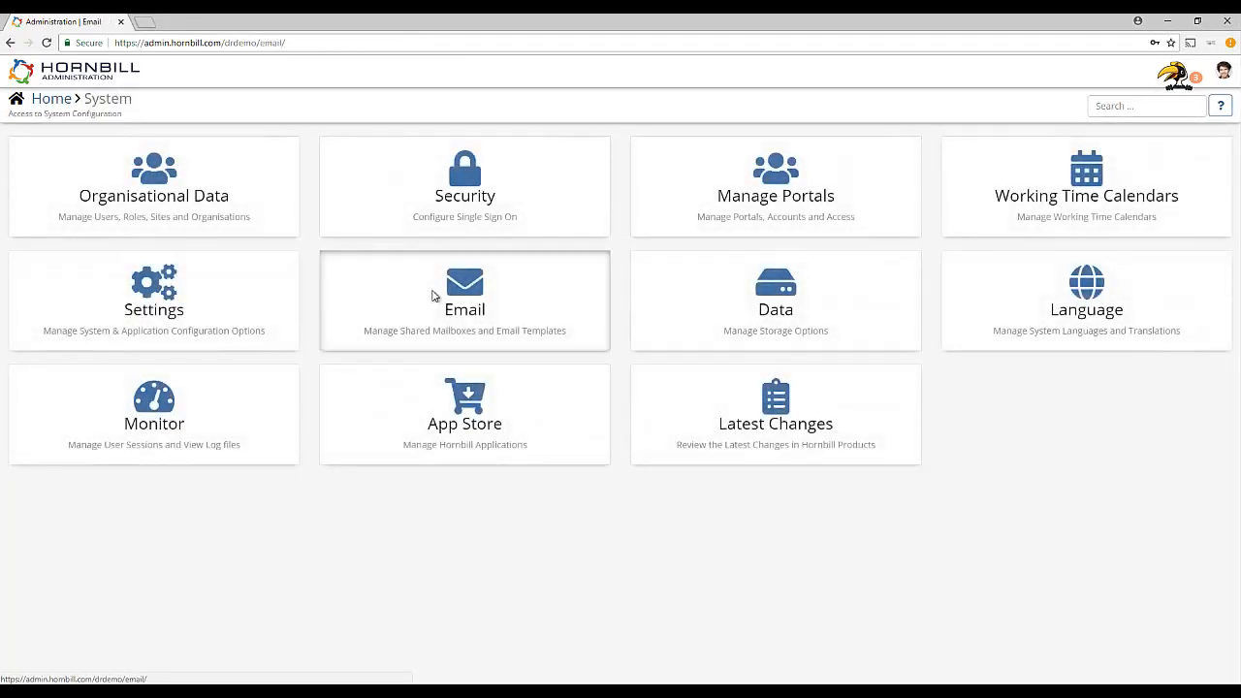
pyautogui.click(464, 301)
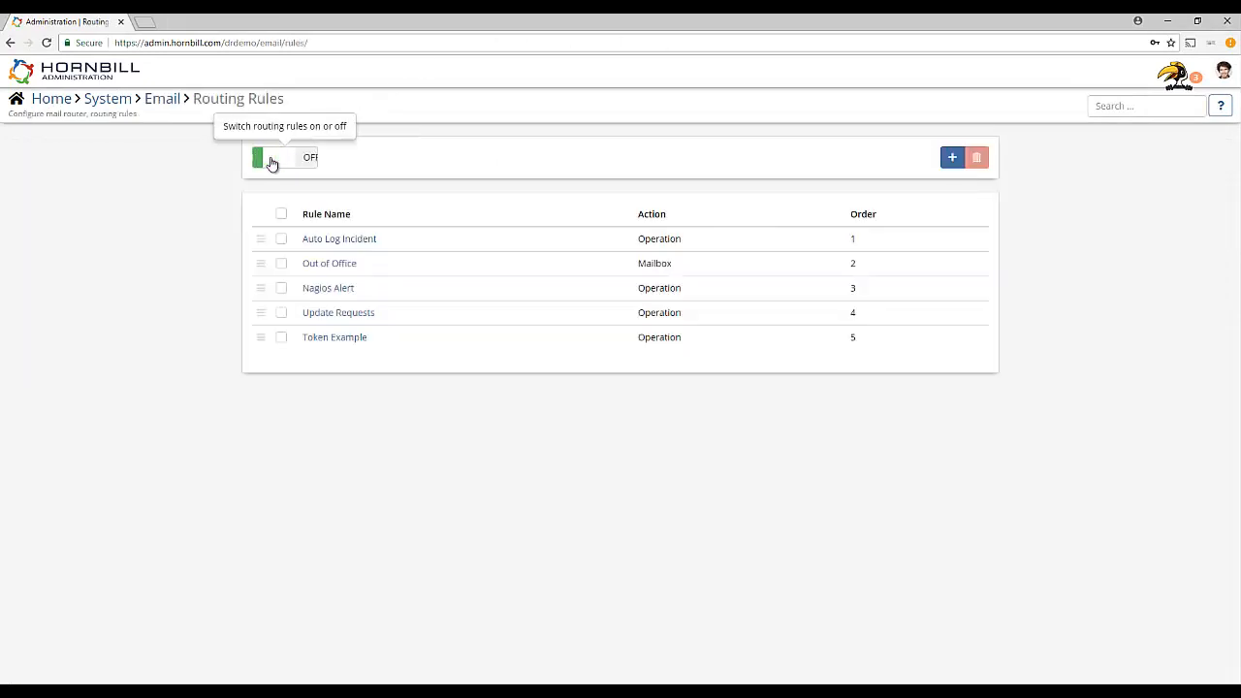
pyautogui.click(51, 98)
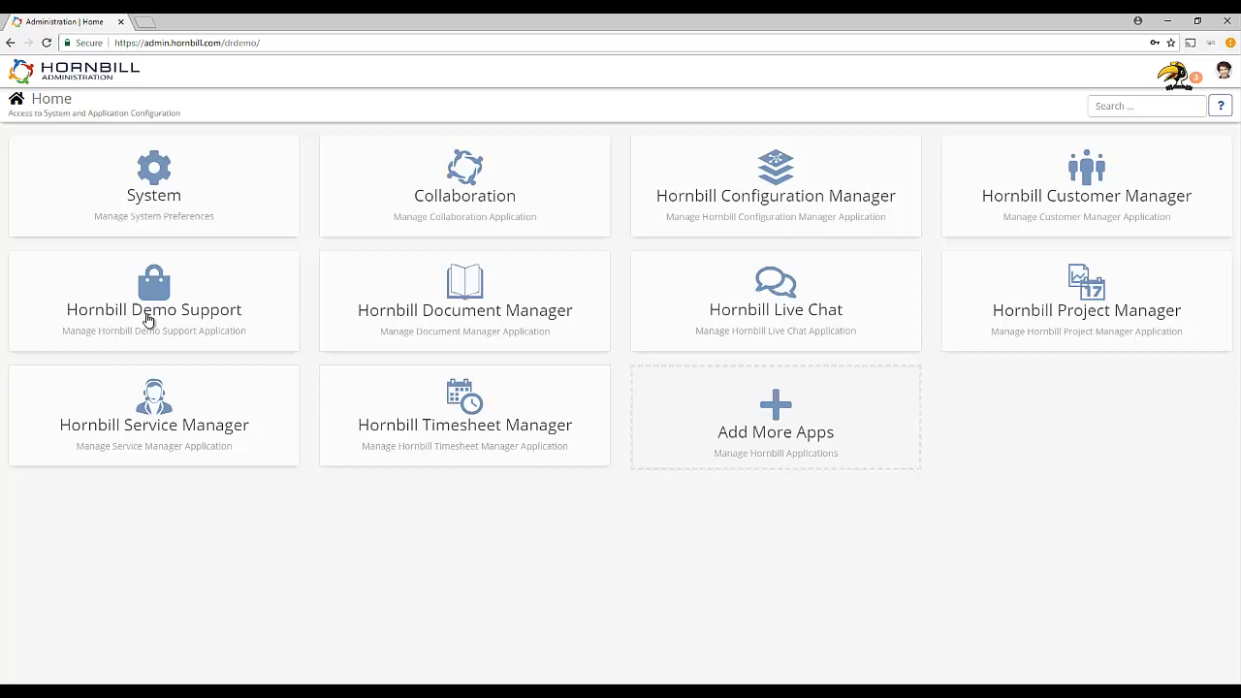
pyautogui.click(153, 416)
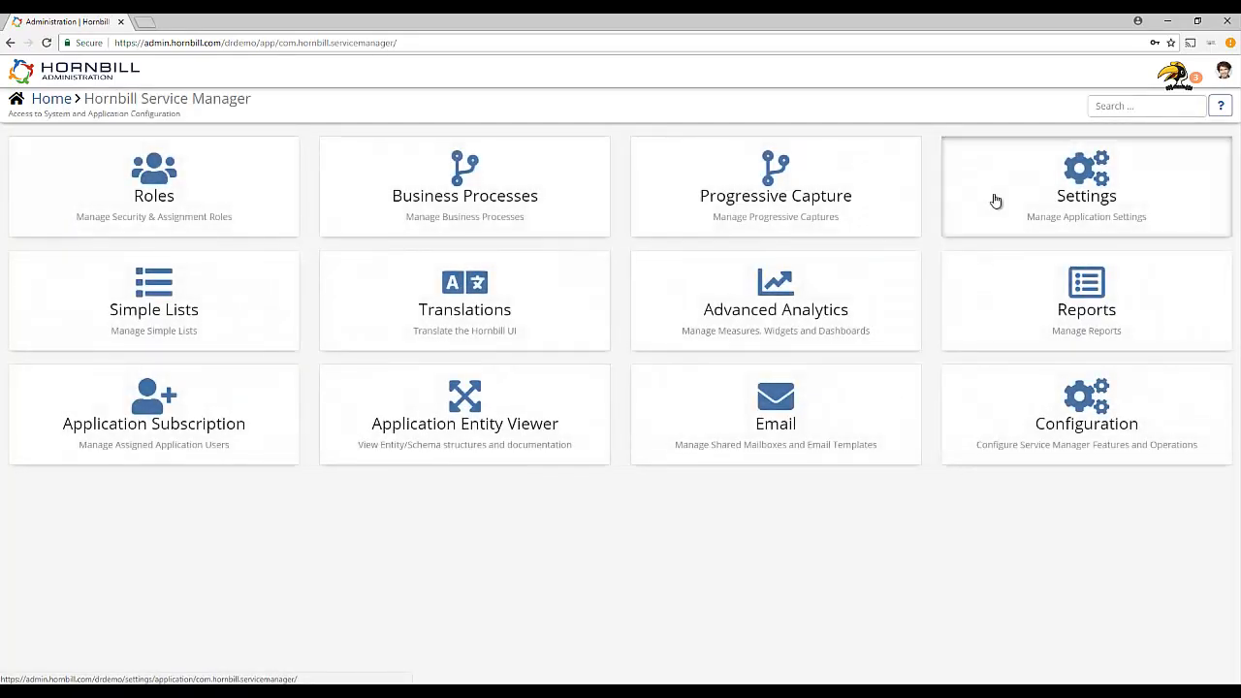
# - Filter the Service Manager settings by 'app.em' and review the email routing rule settings
pyautogui.click(1086, 185)
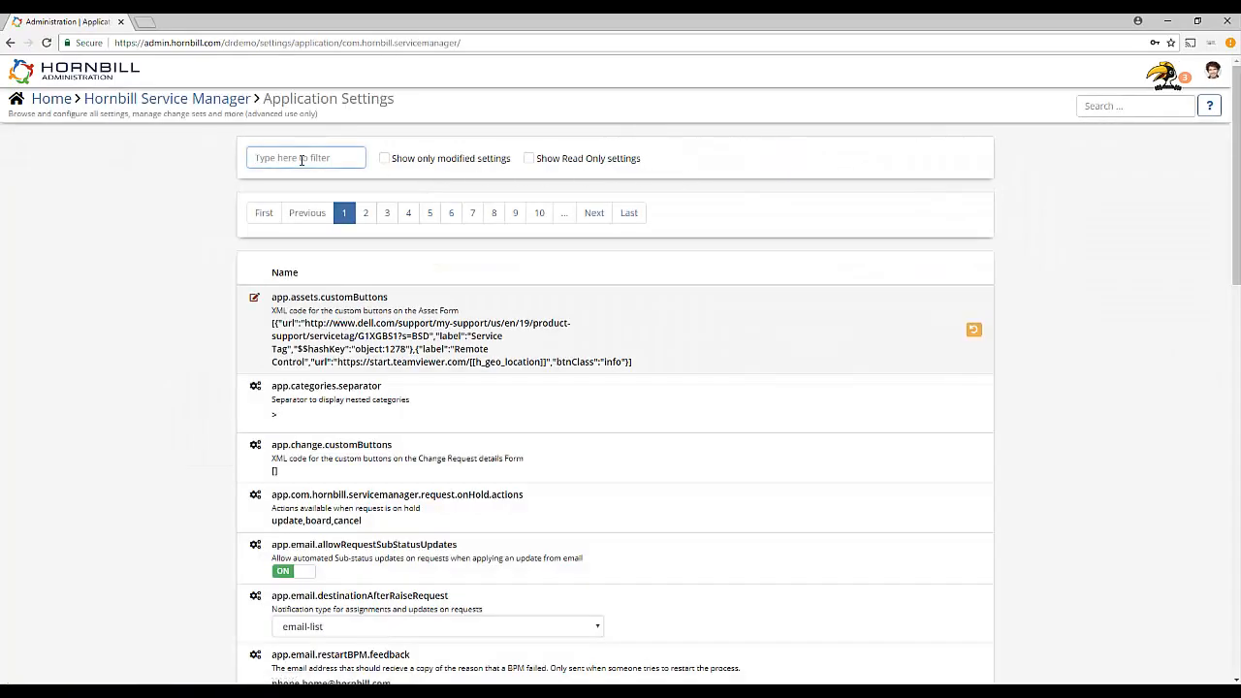
pyautogui.write('app.email.routing.rules')
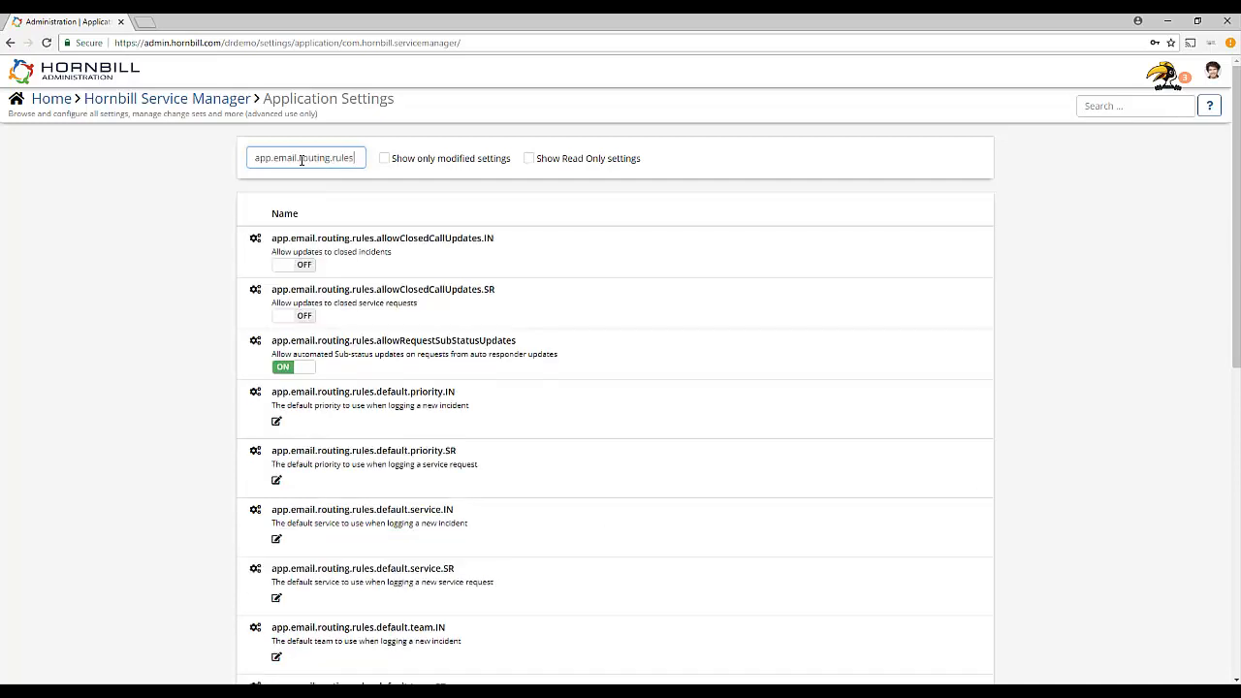
pyautogui.scroll(-3)
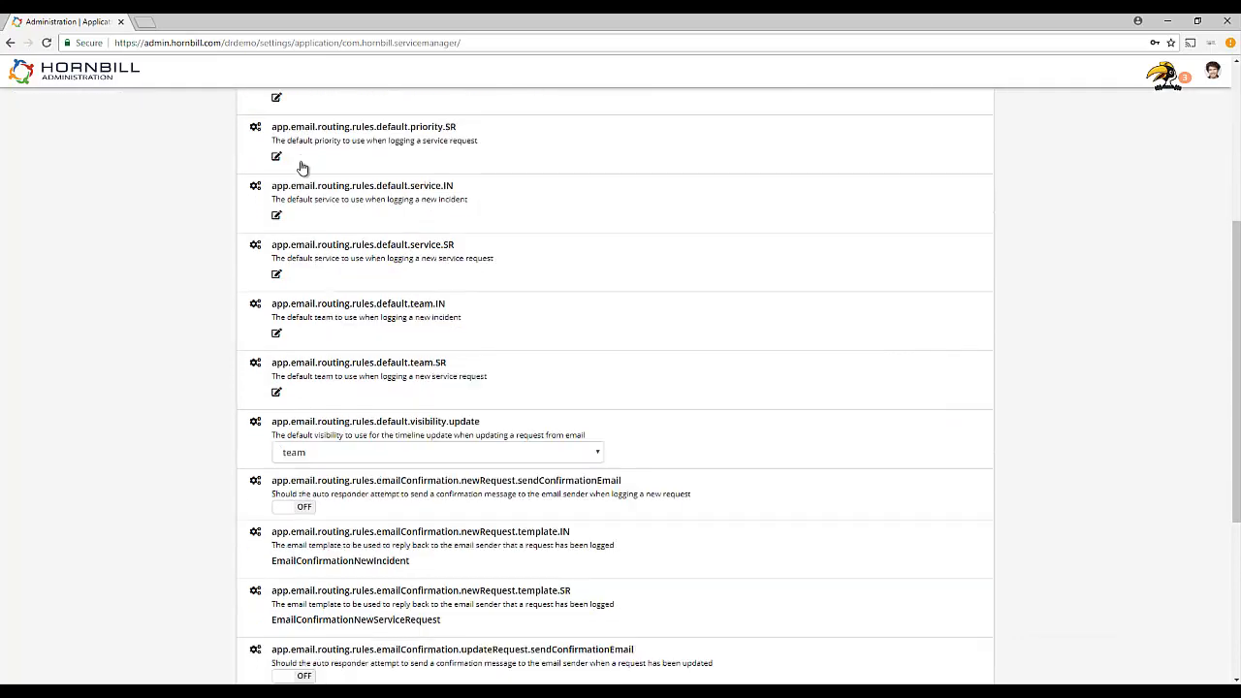
pyautogui.scroll(-3)
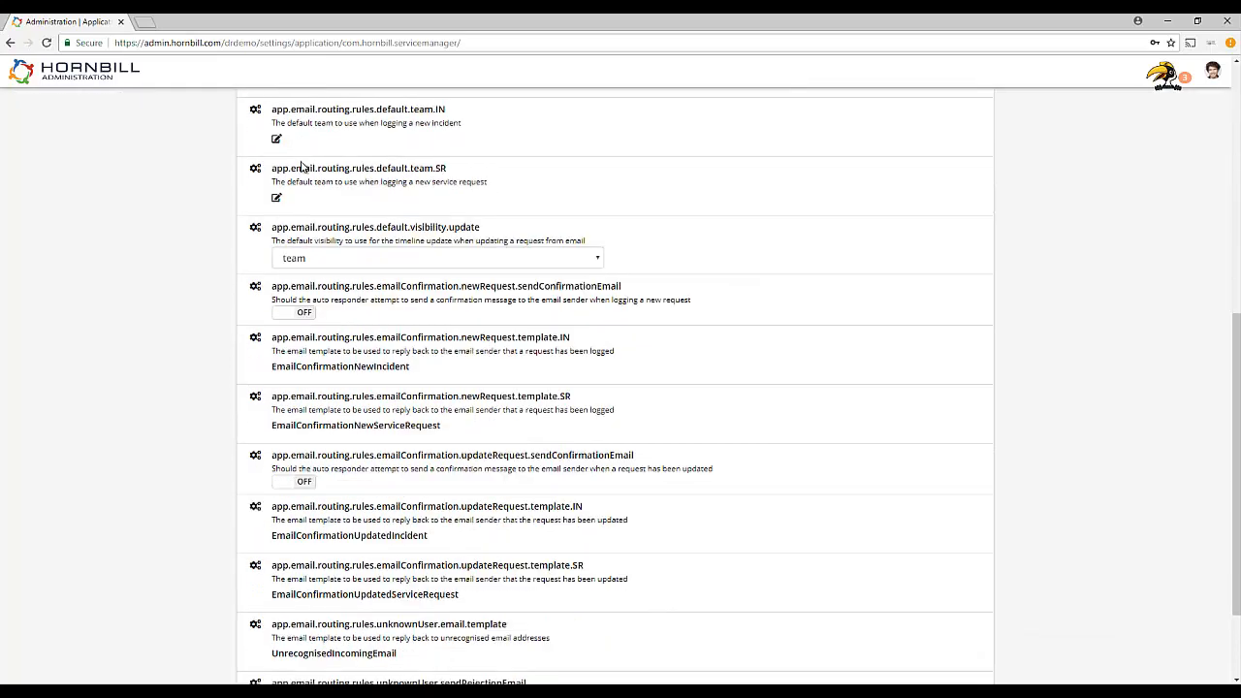
pyautogui.scroll(3)
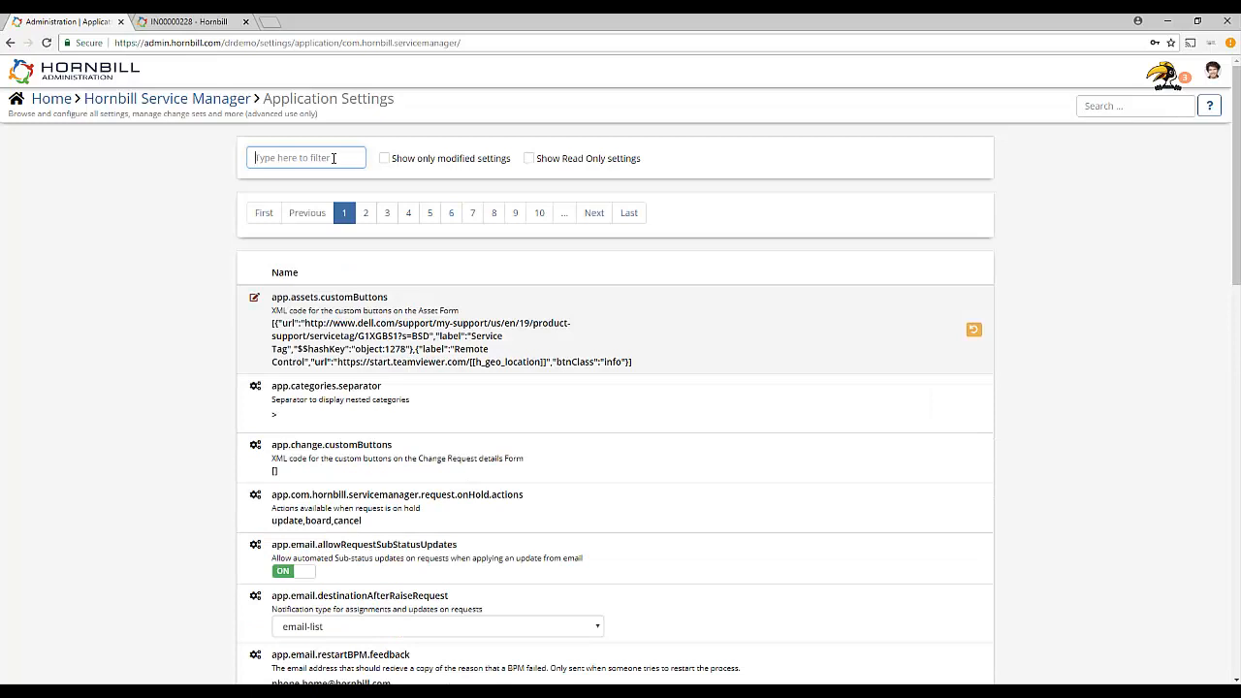
# - Review incident IN00000228's linked requests and timeline before returning to administration
pyautogui.click(184, 21)
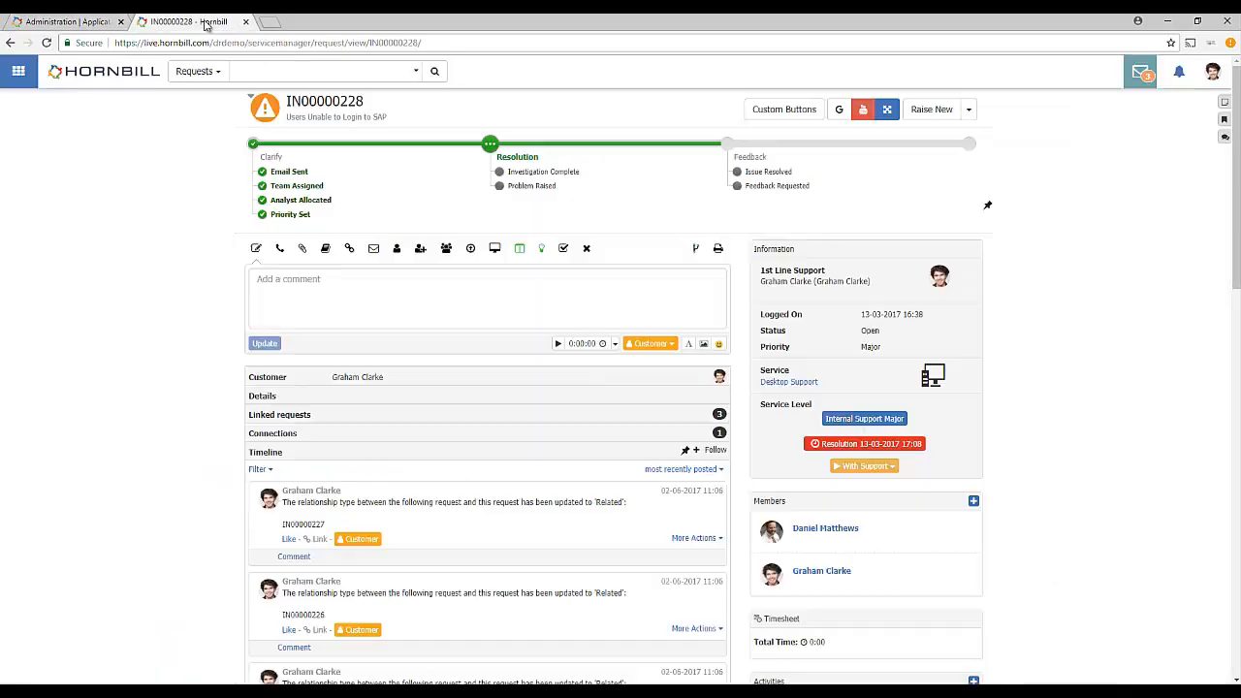
pyautogui.scroll(-3)
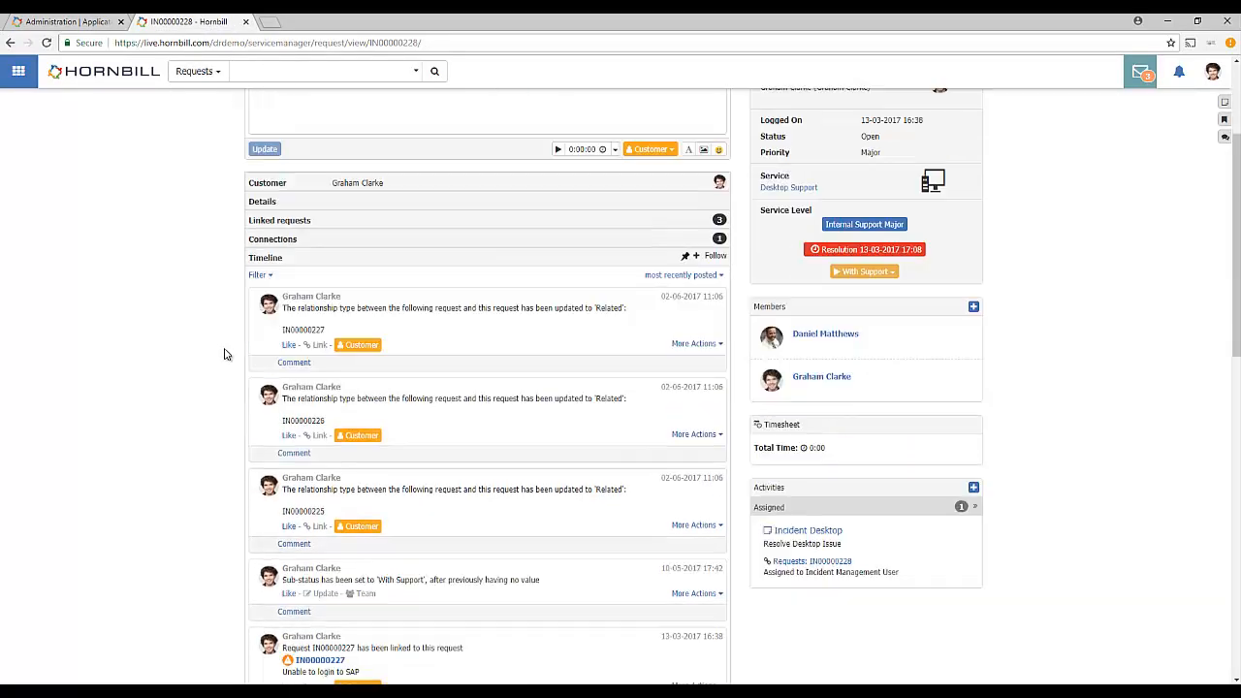
pyautogui.scroll(-3)
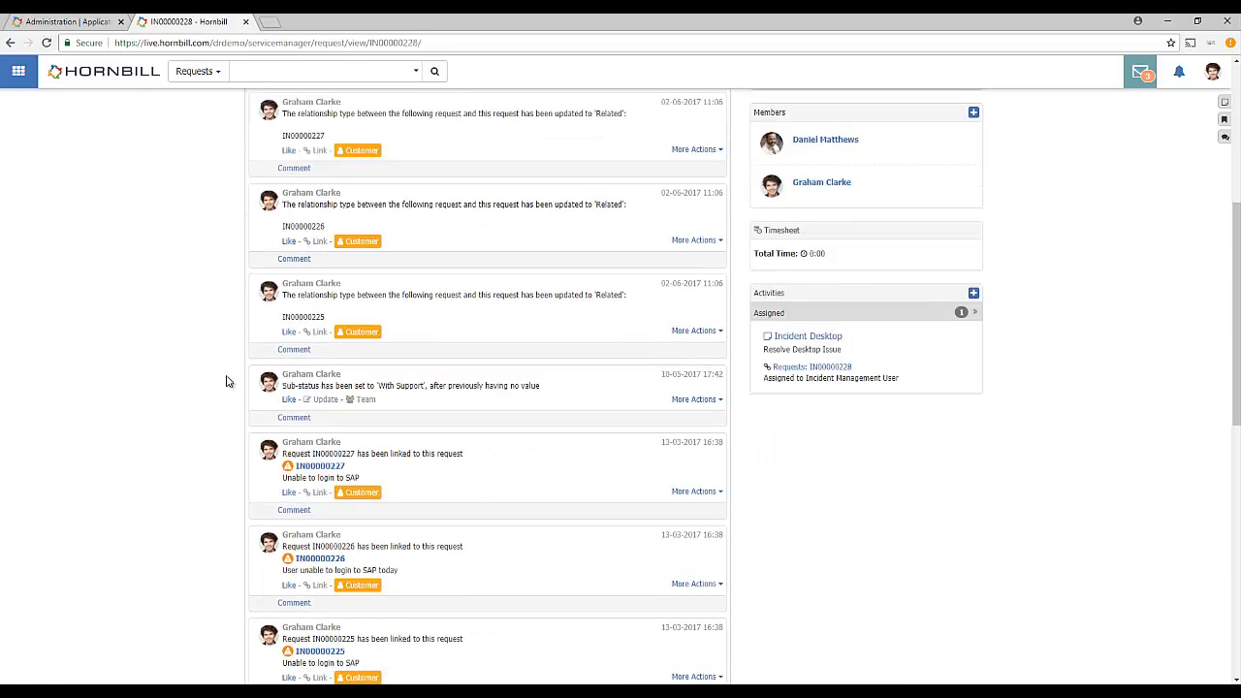
pyautogui.scroll(-3)
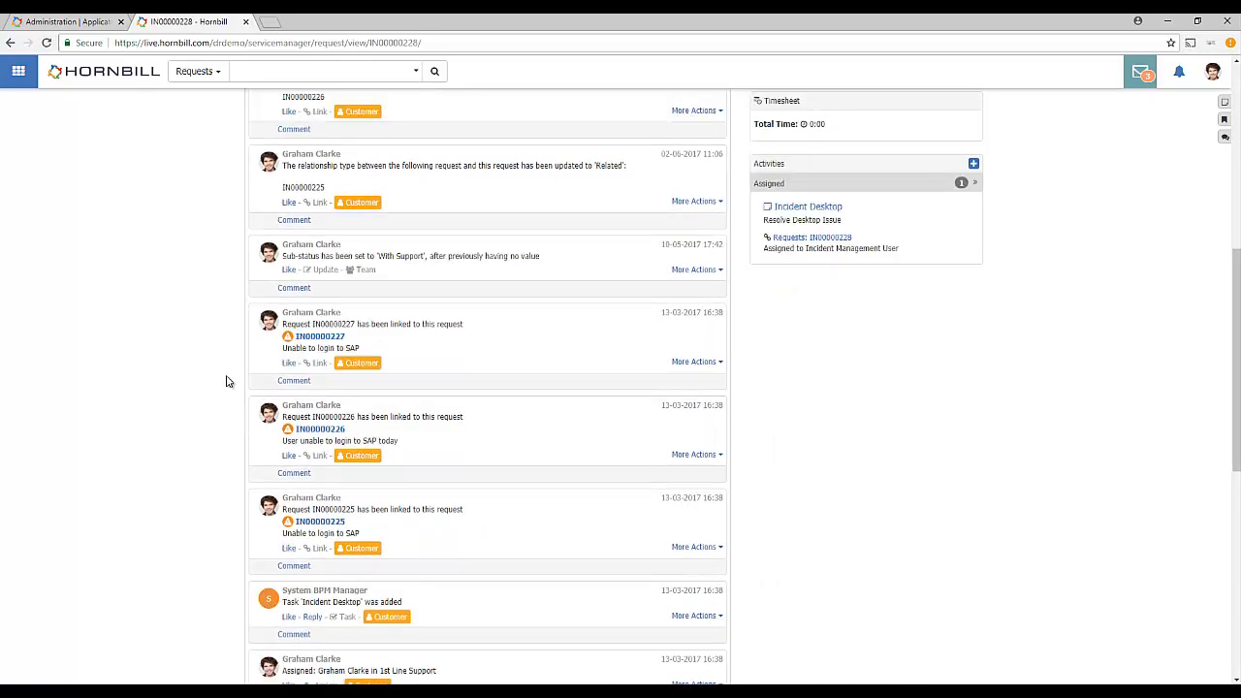
pyautogui.click(63, 22)
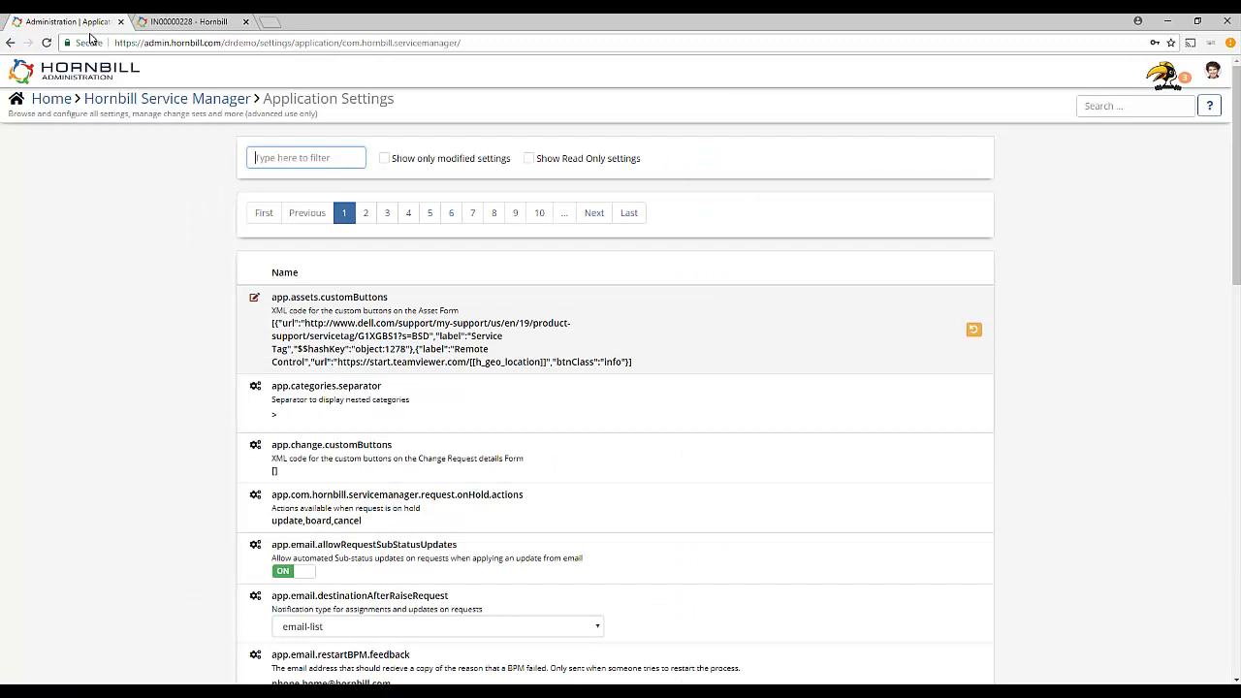
# - Filter settings by 'visibility' and set defaultVisibility.assign to team
pyautogui.write('vis')
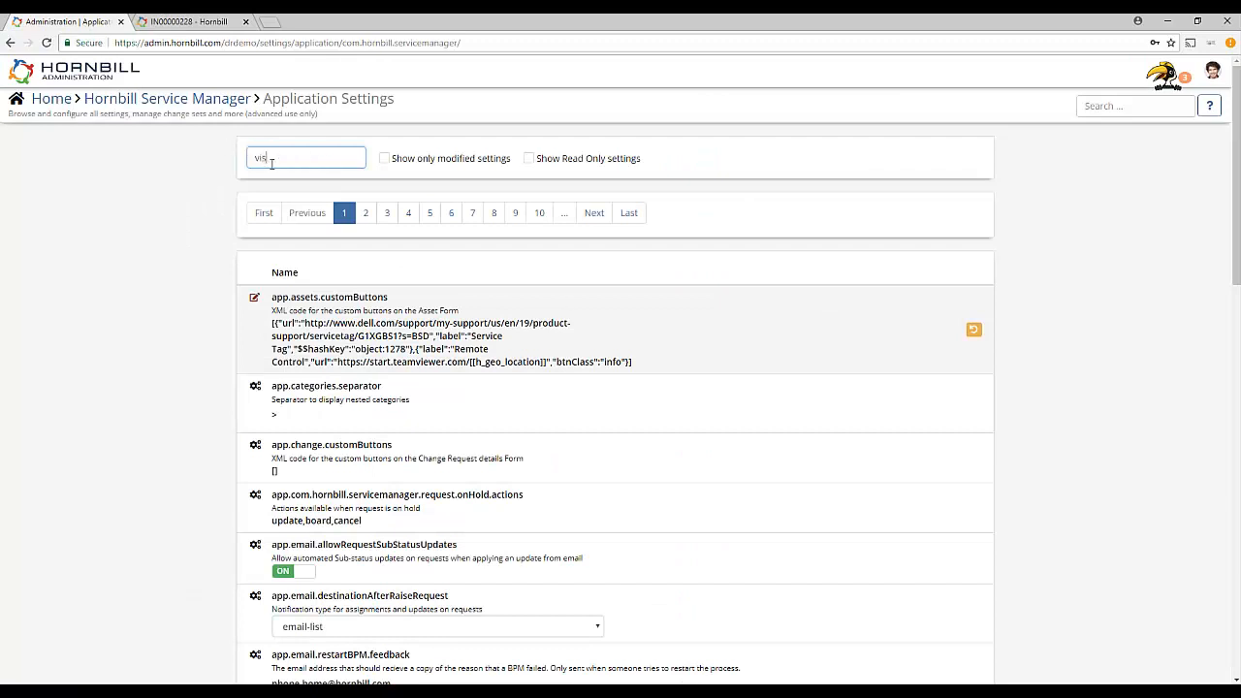
pyautogui.write('ibility')
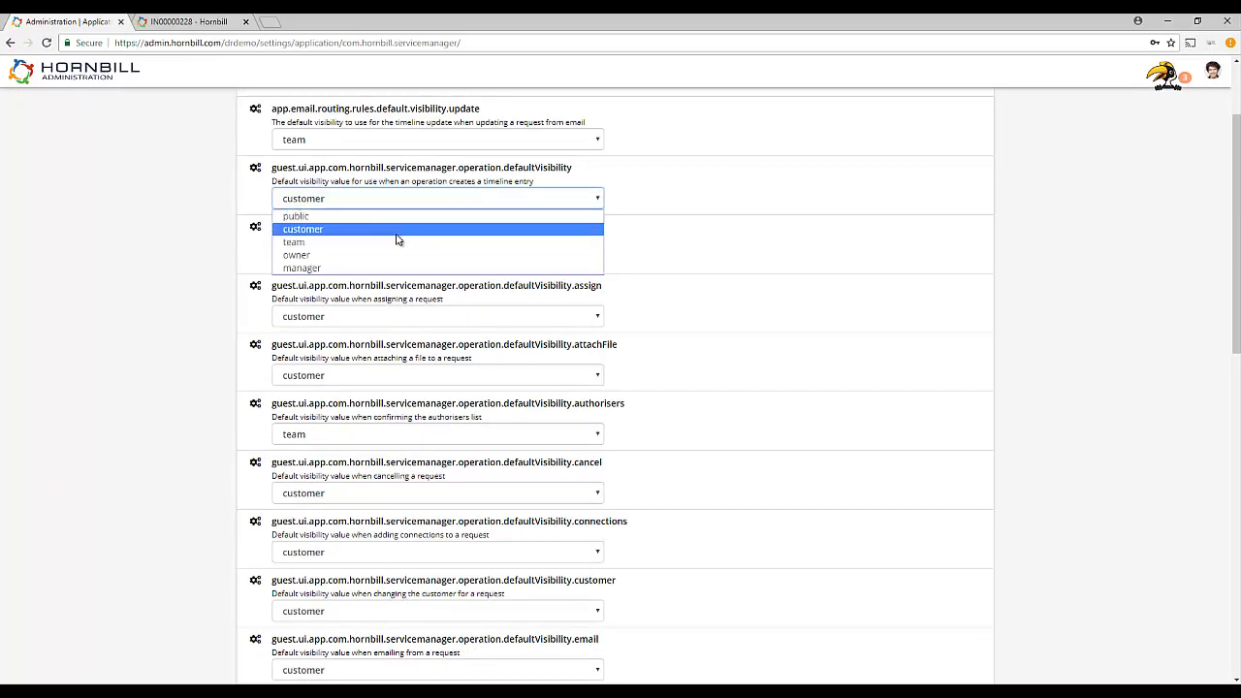
pyautogui.moveTo(395, 242)
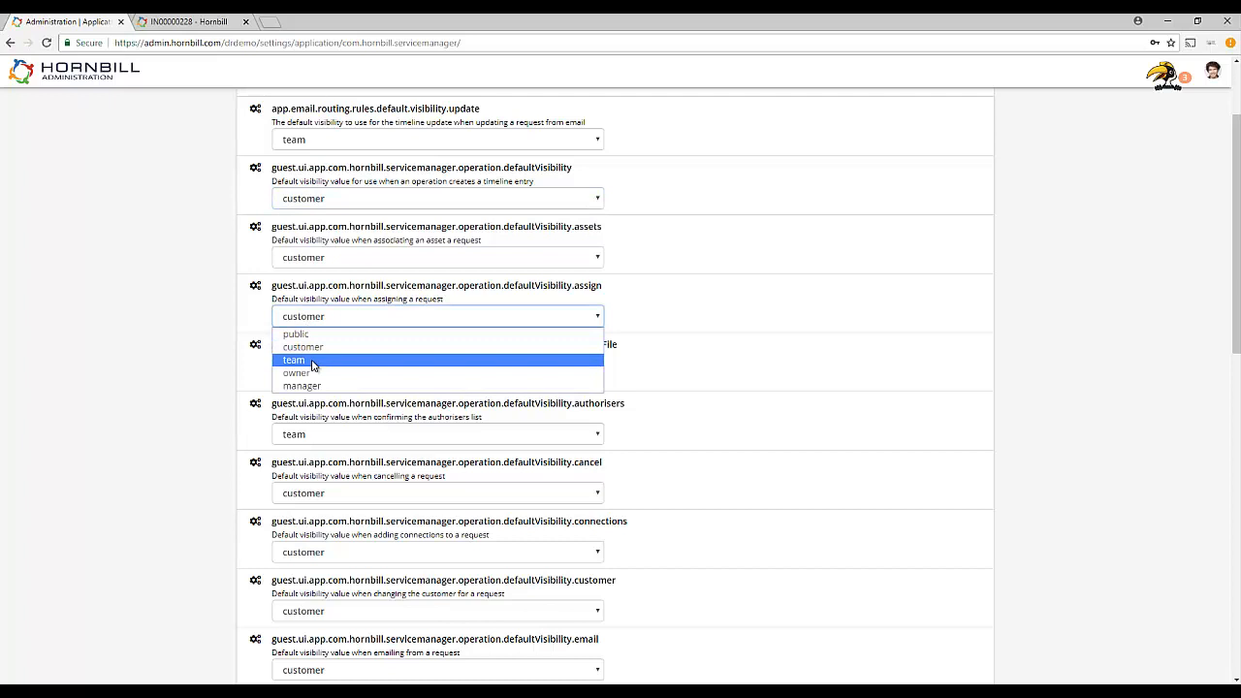
pyautogui.click(294, 359)
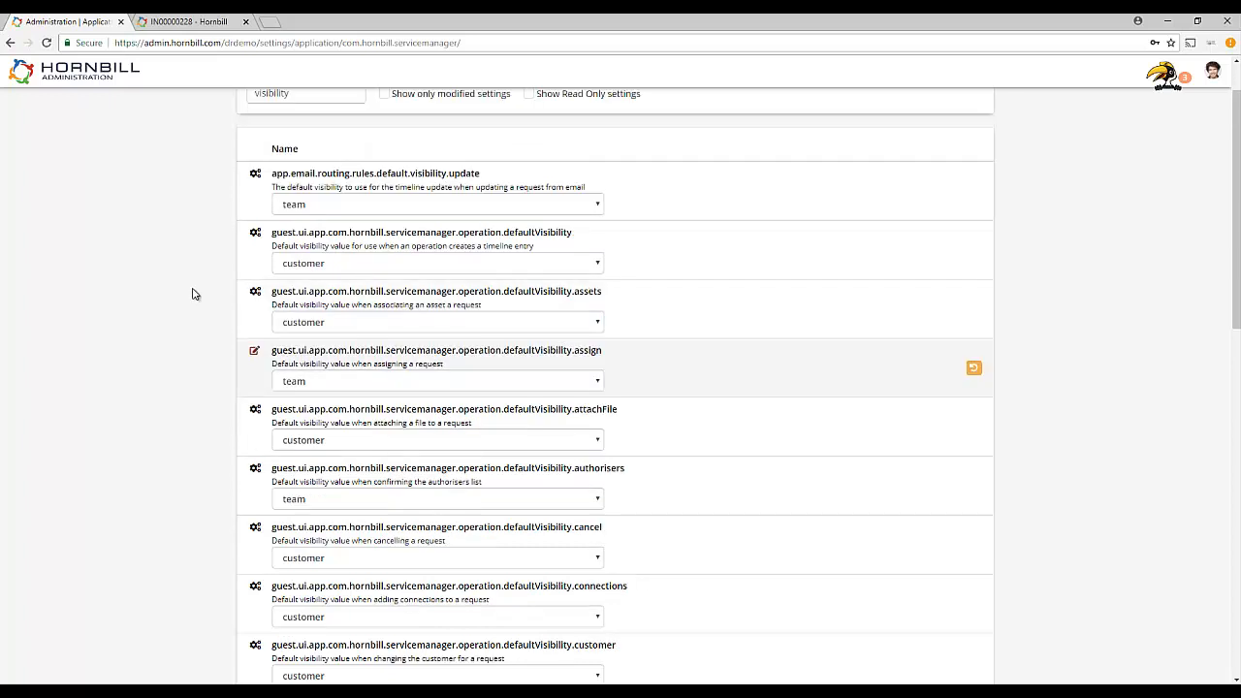
pyautogui.click(184, 21)
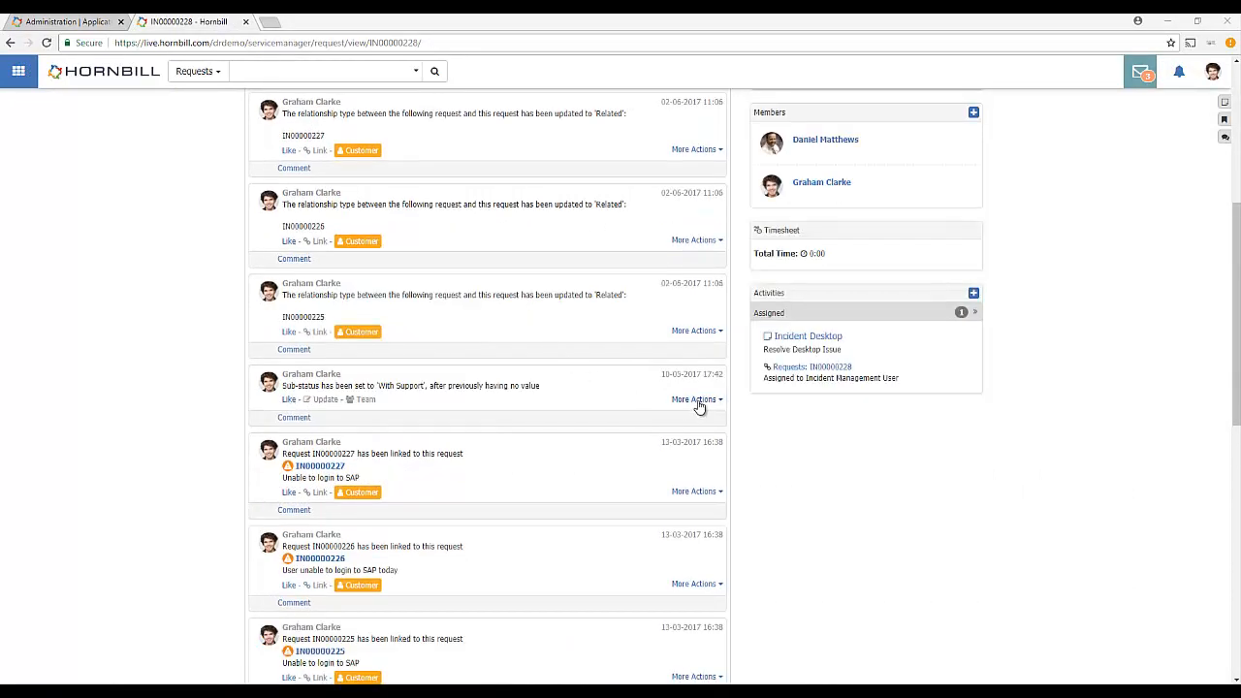
# - Make the sub-status timeline post visible to customers instead of team
pyautogui.click(696, 398)
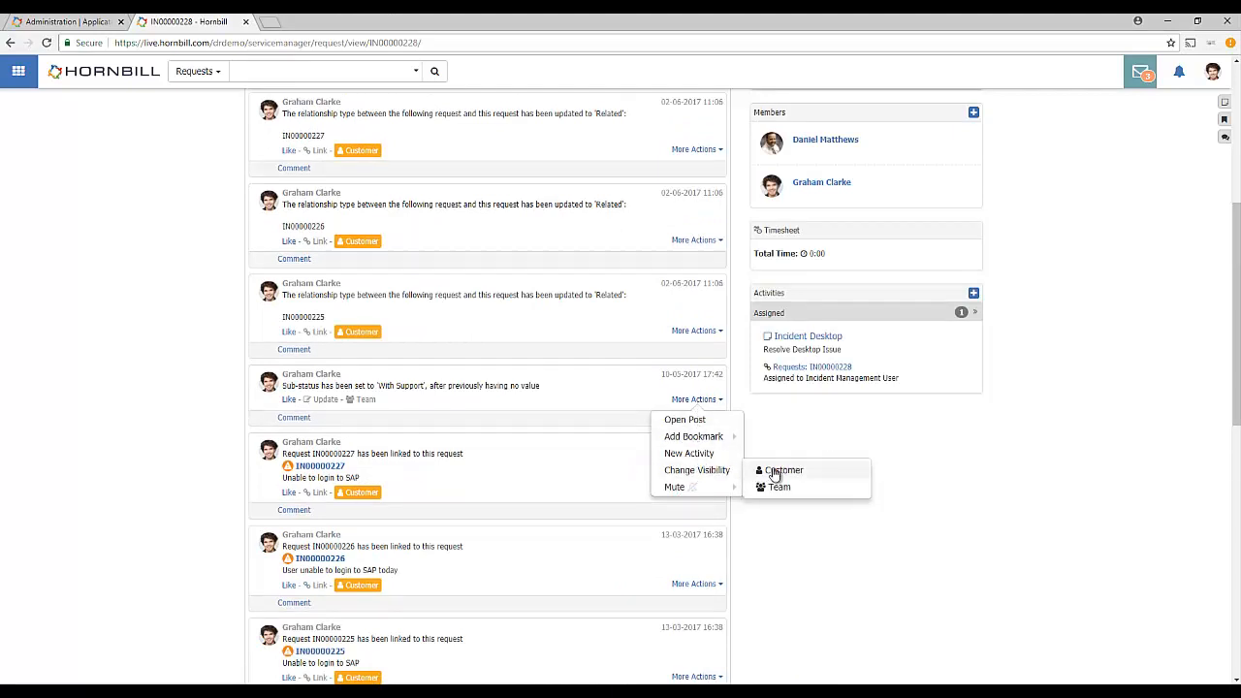
pyautogui.click(784, 470)
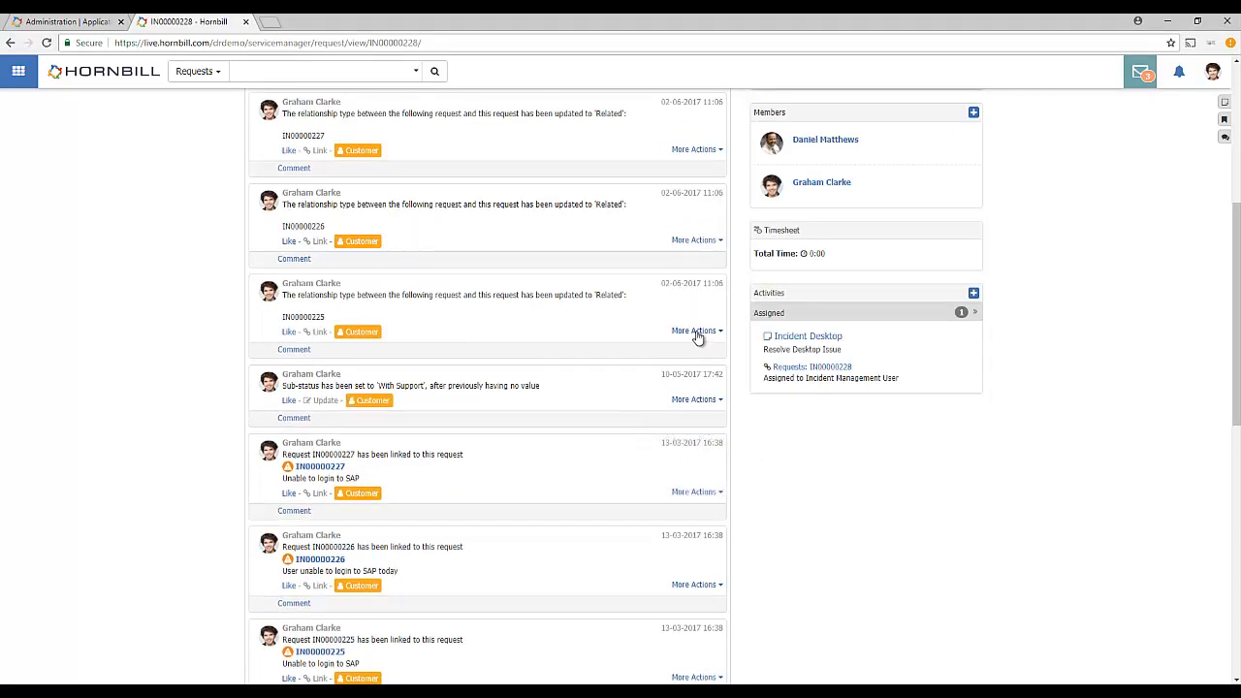
pyautogui.click(694, 331)
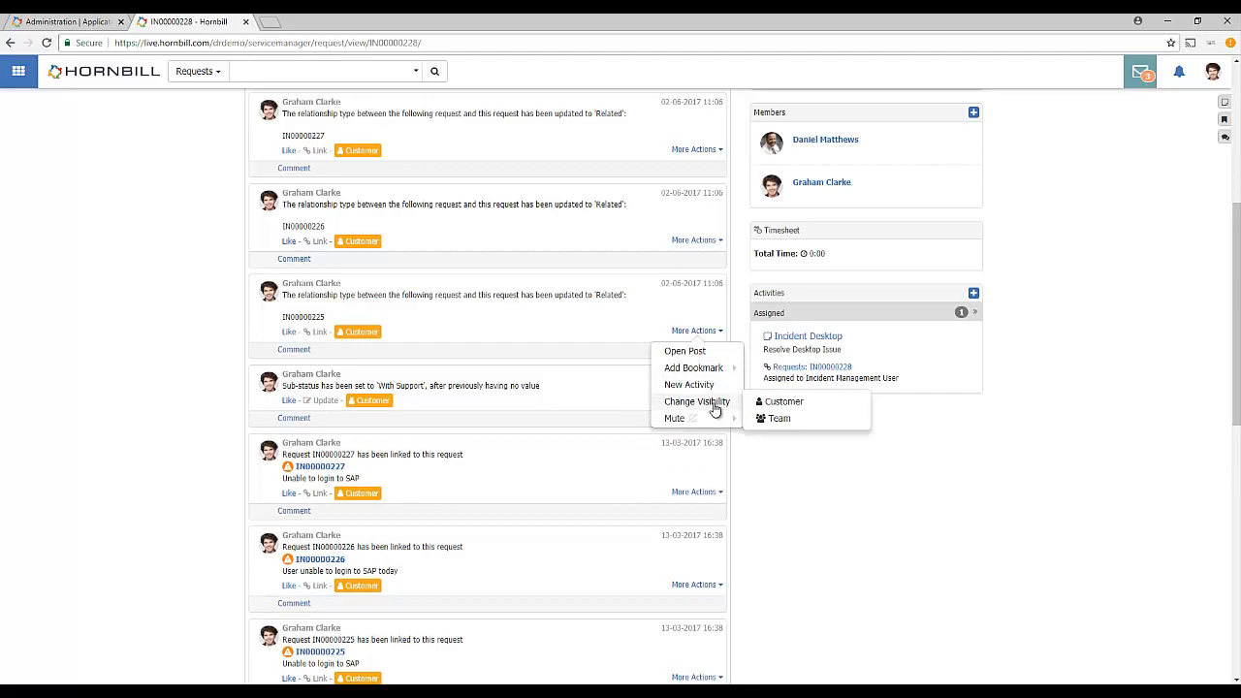
pyautogui.click(778, 418)
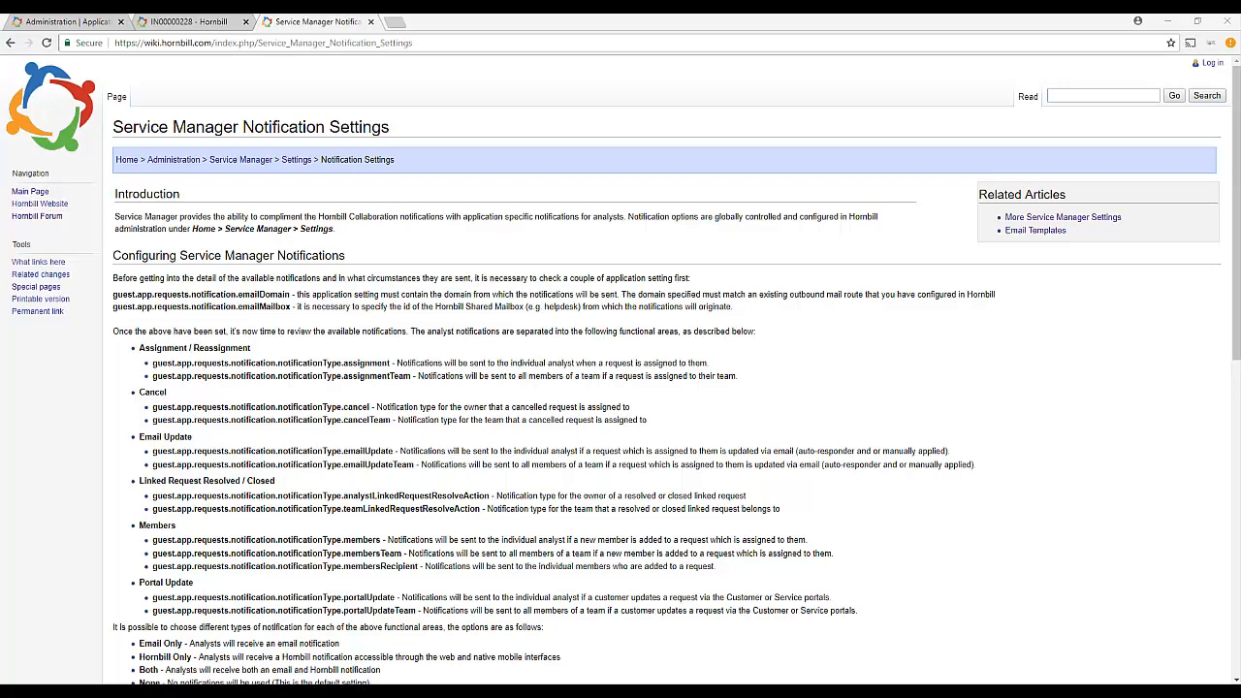
# - Read the Notification Settings wiki page through its notification types and email templates
pyautogui.scroll(-3)
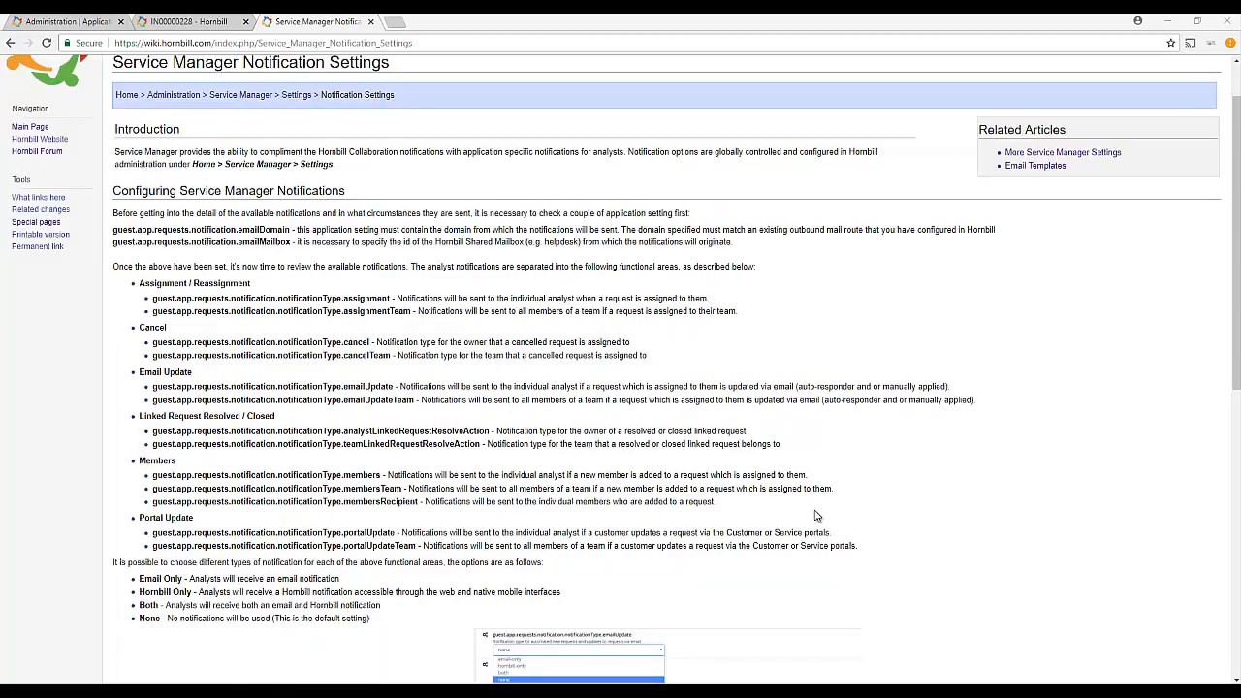
pyautogui.scroll(-3)
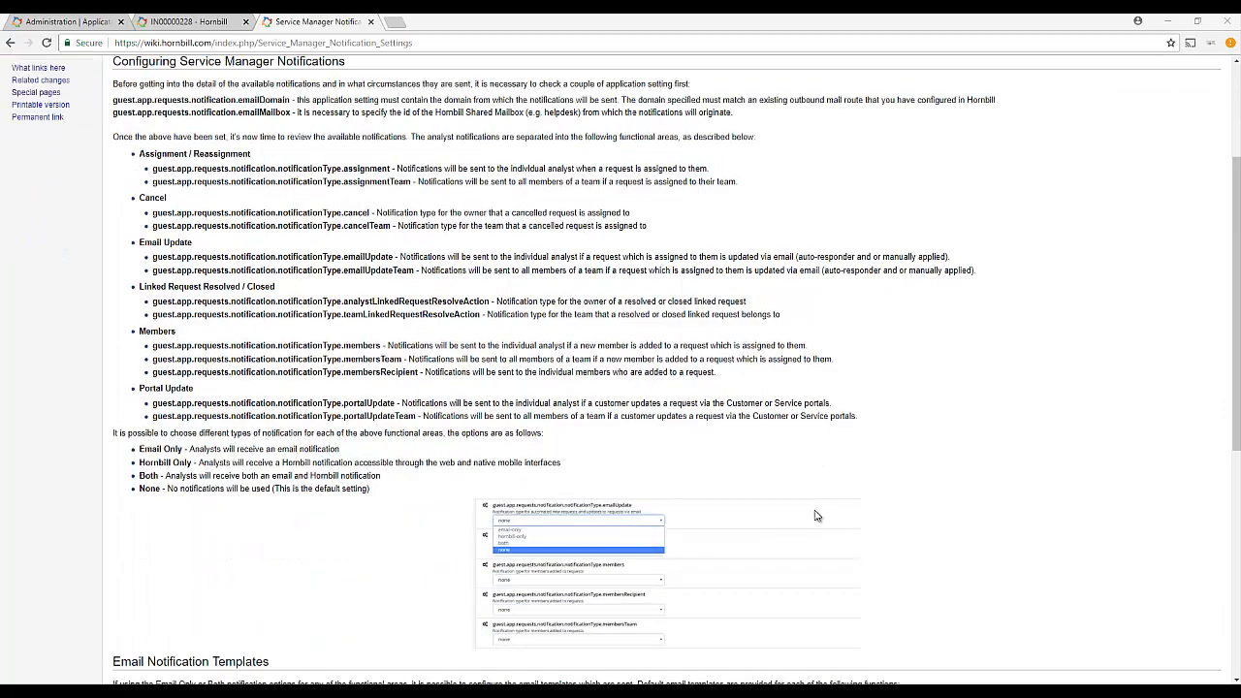
pyautogui.scroll(-3)
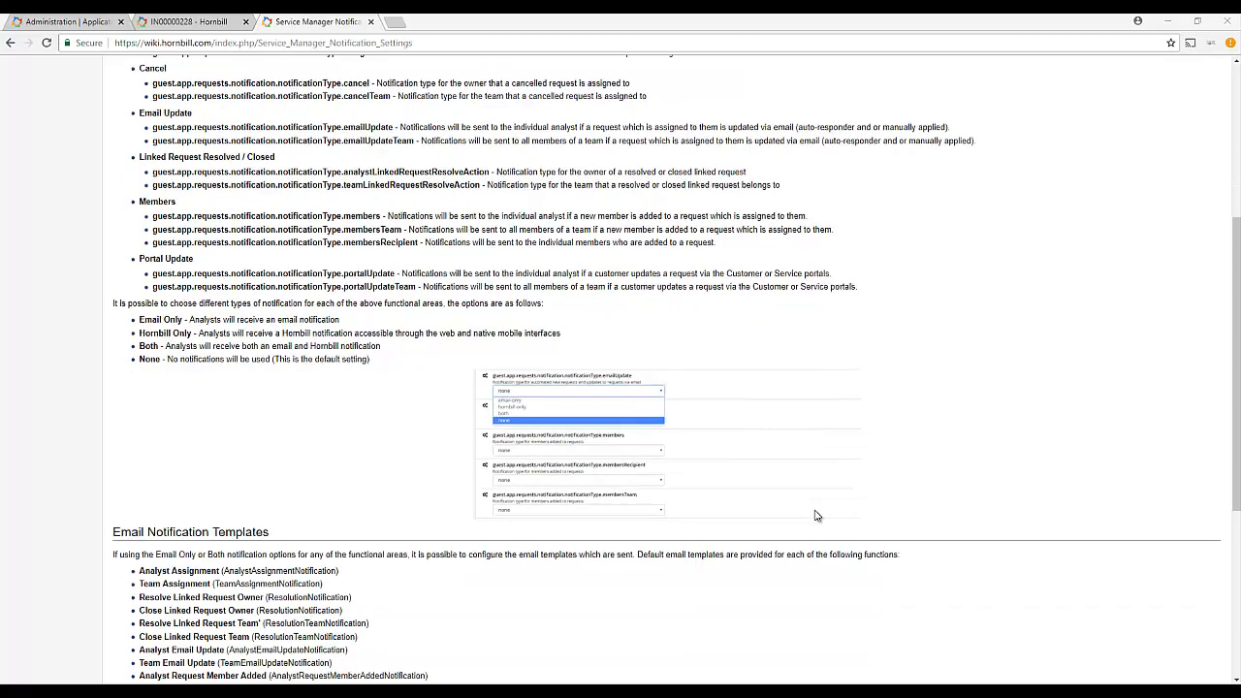
pyautogui.scroll(-3)
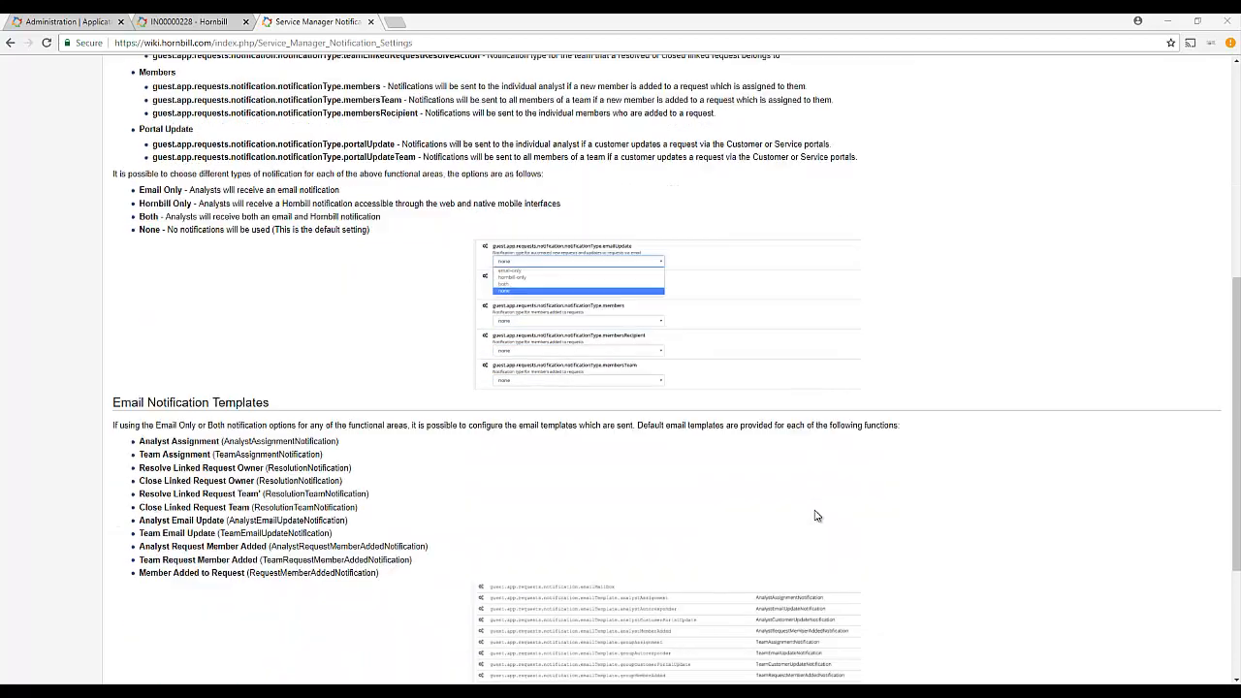
pyautogui.scroll(-3)
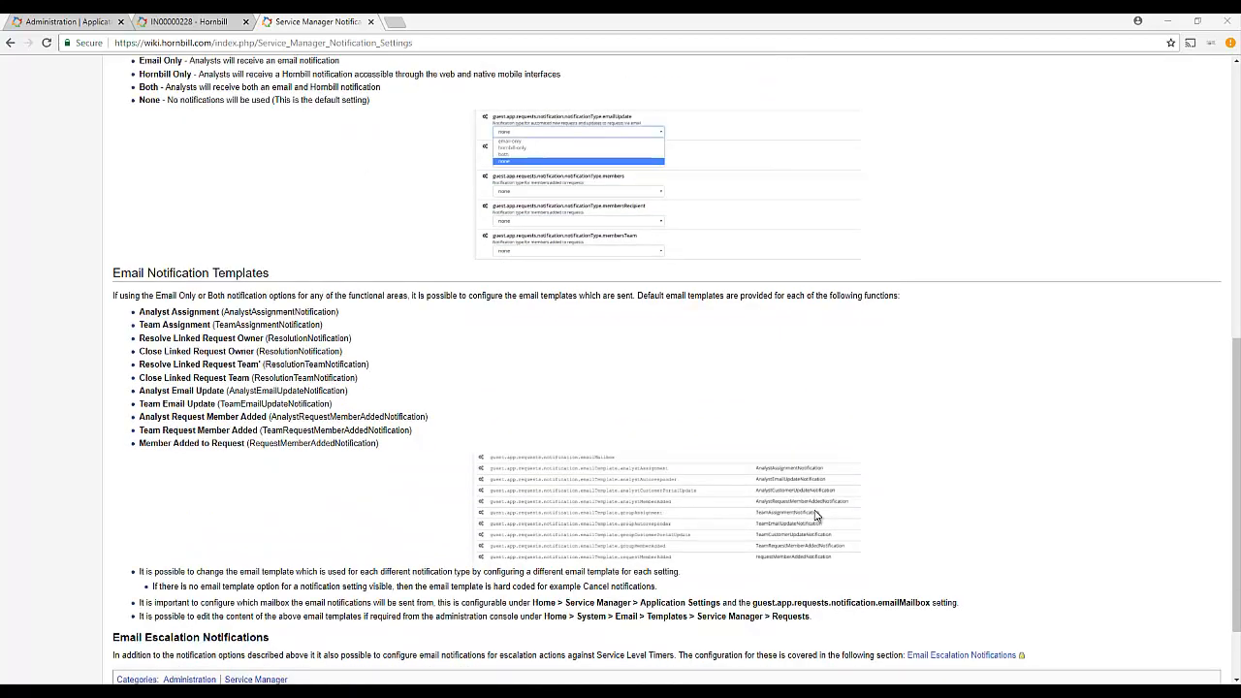
pyautogui.scroll(3)
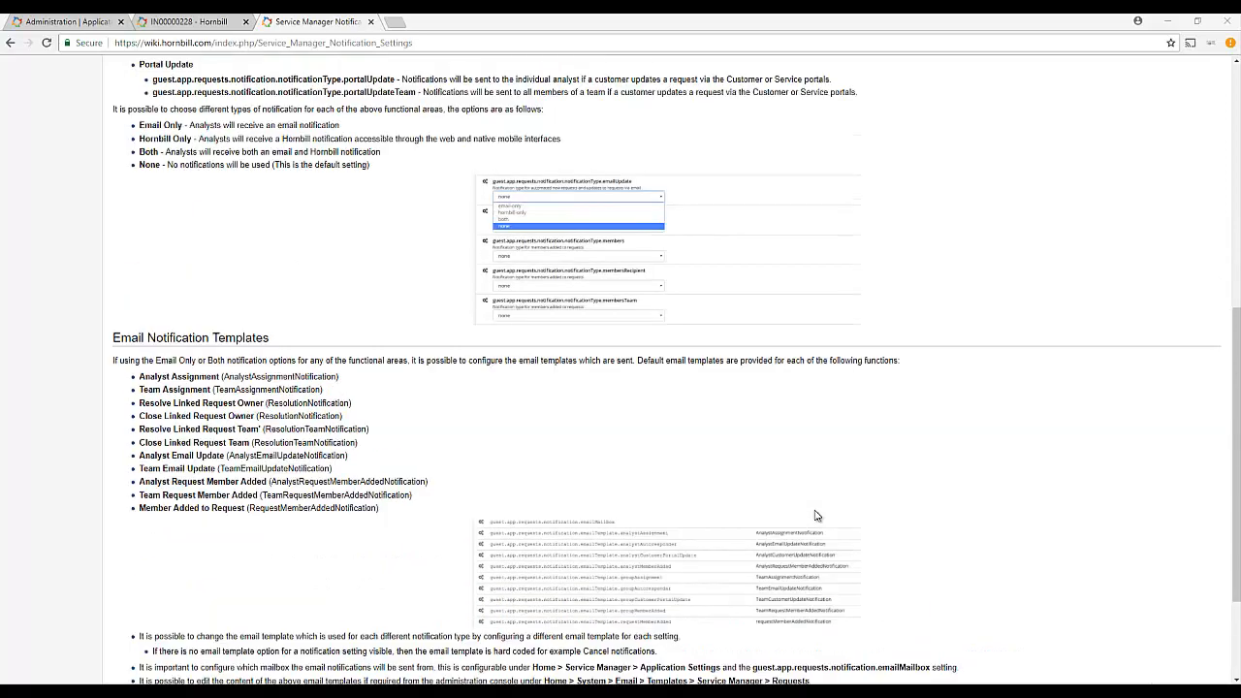
pyautogui.scroll(3)
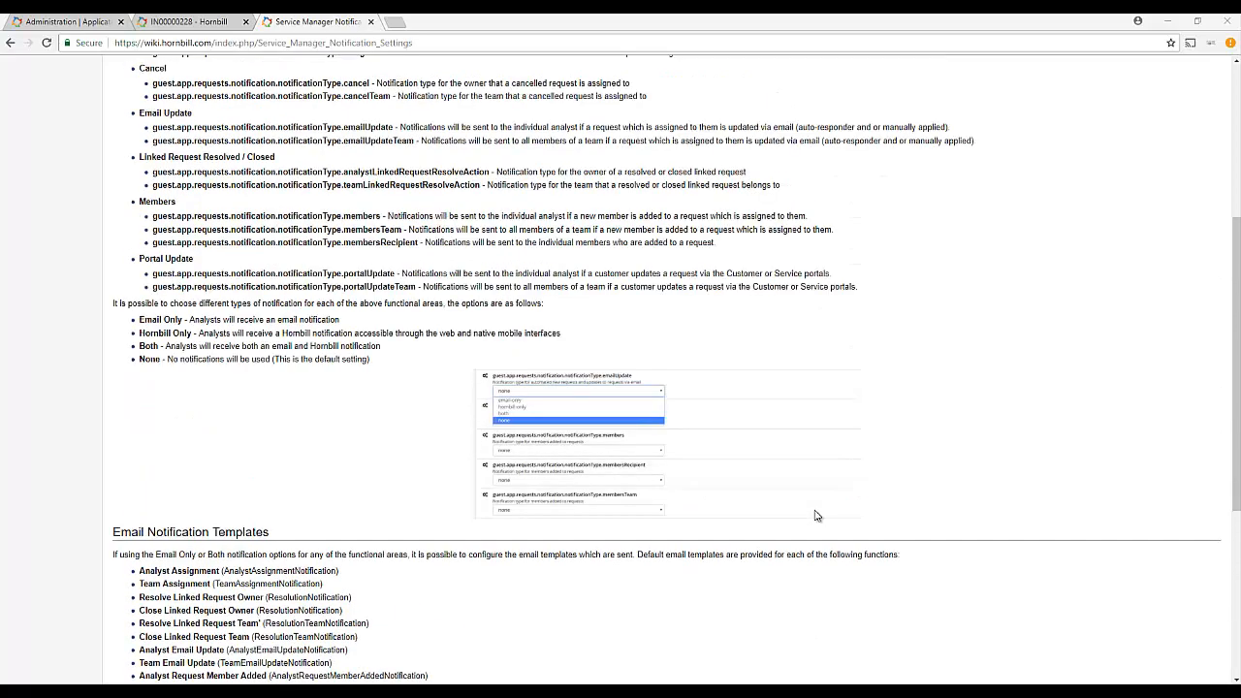
pyautogui.scroll(3)
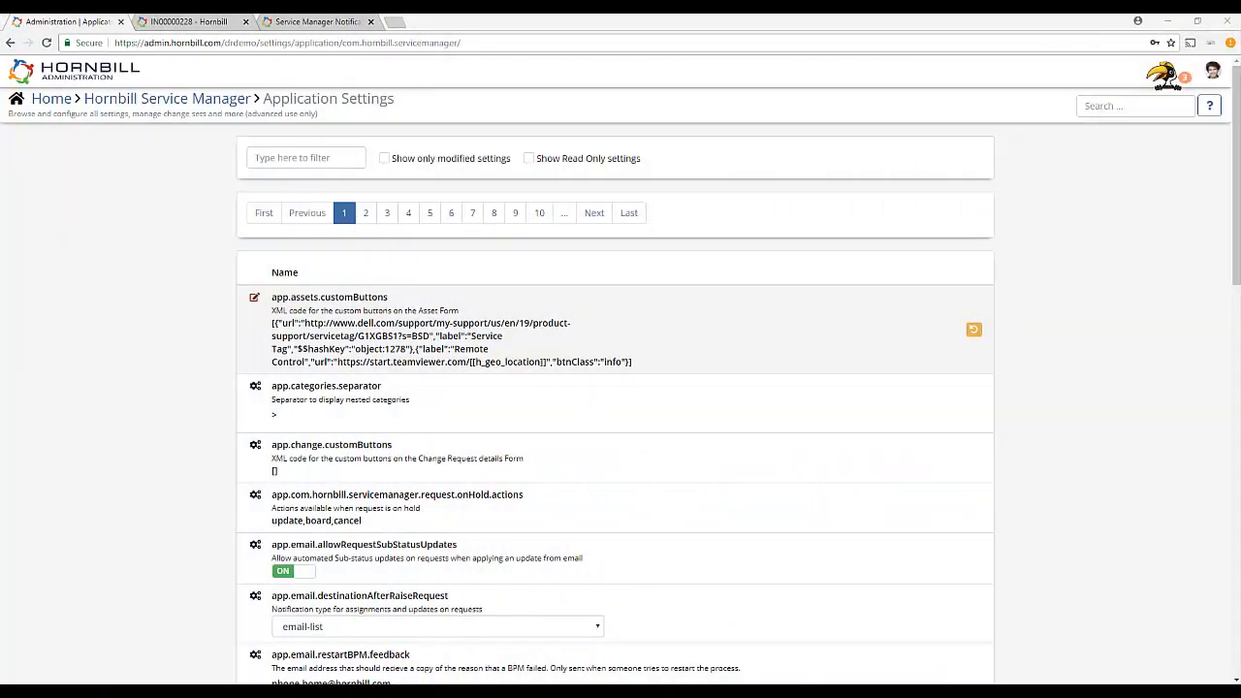
# - Filter settings by 'notificat' and set the request-assignment notification type to none
pyautogui.click(305, 157)
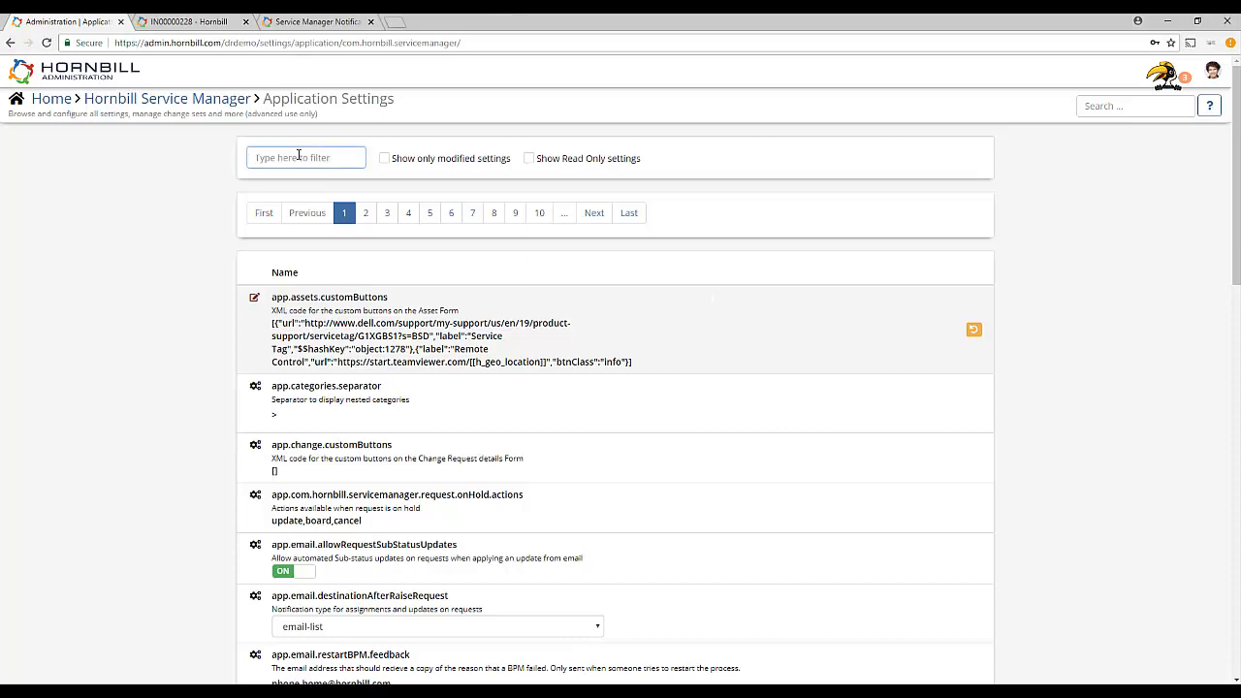
pyautogui.write('notificationtype')
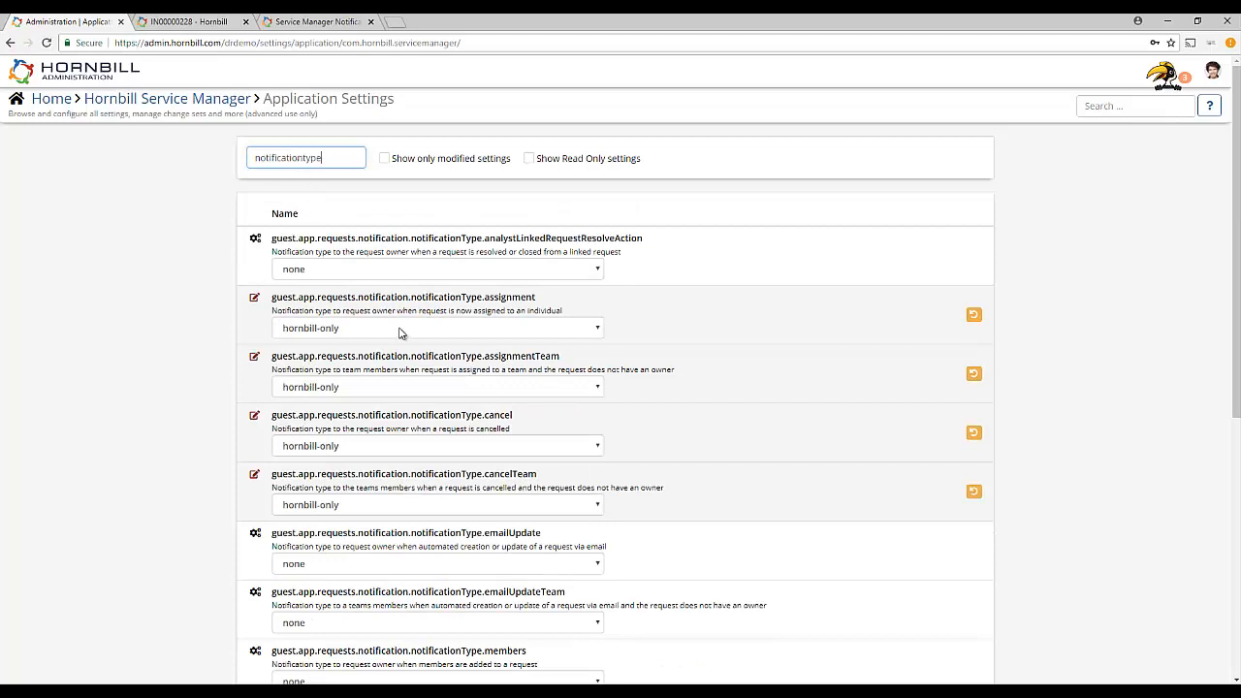
pyautogui.click(436, 328)
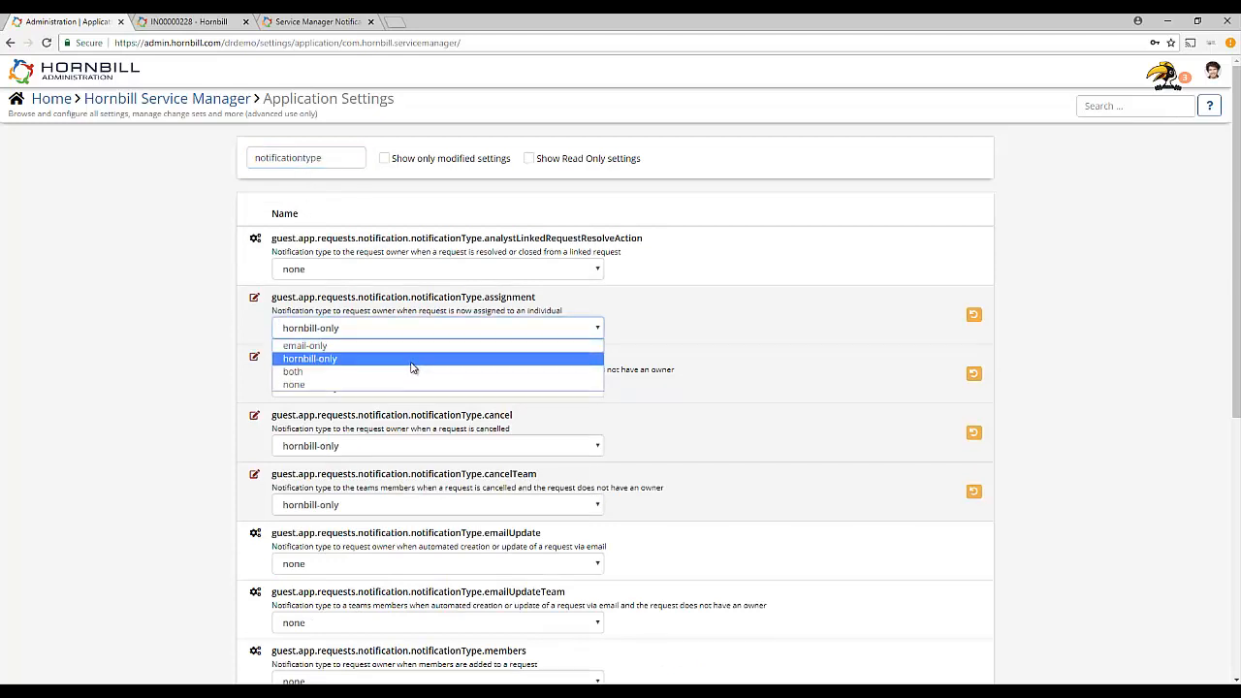
pyautogui.click(293, 384)
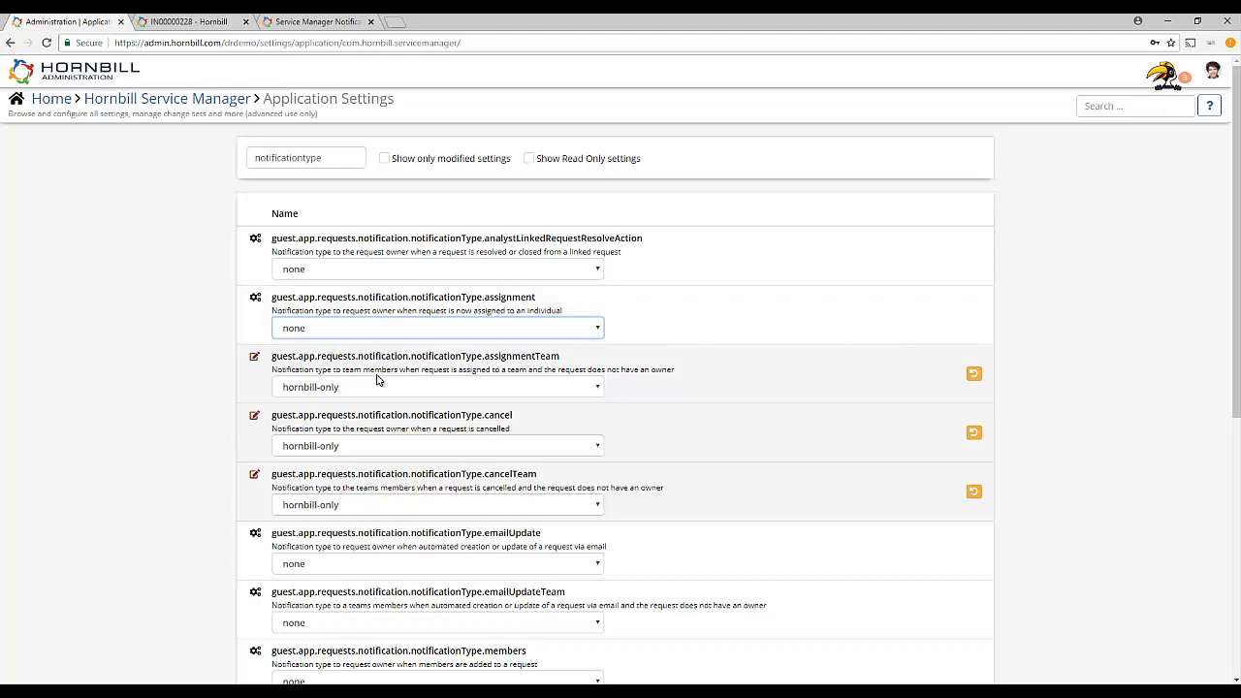
# - Scroll through the notification email template settings
pyautogui.click(305, 157)
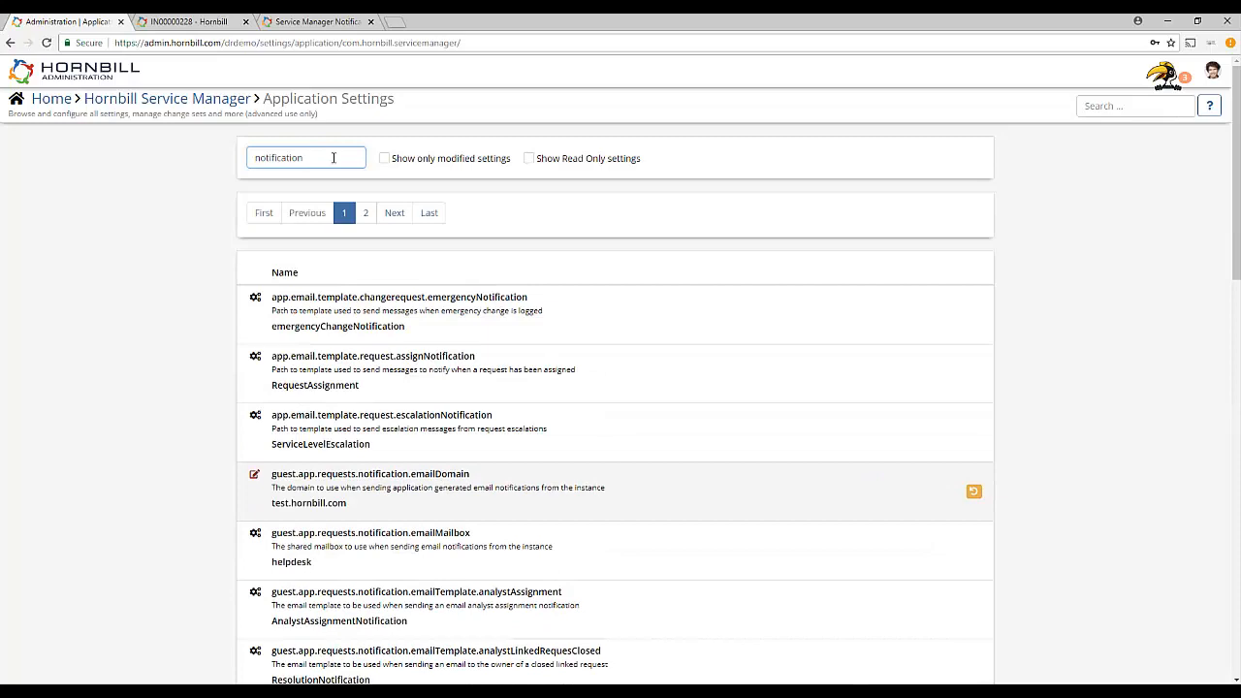
pyautogui.scroll(-3)
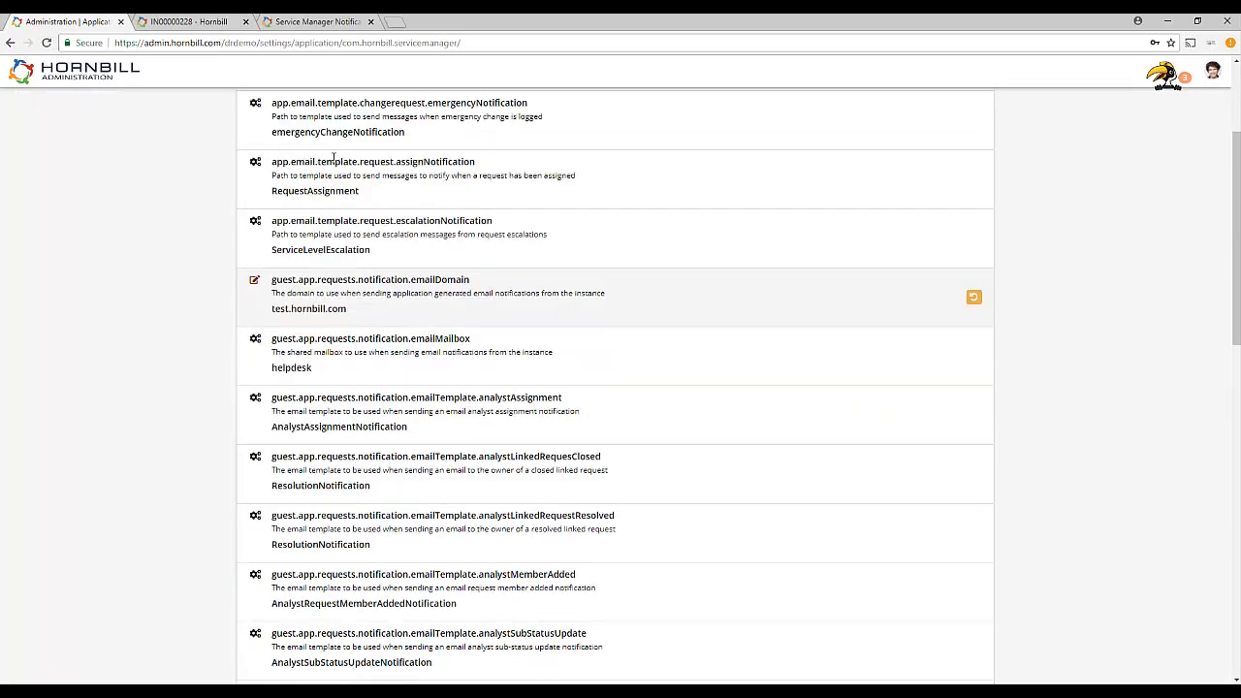
pyautogui.scroll(-3)
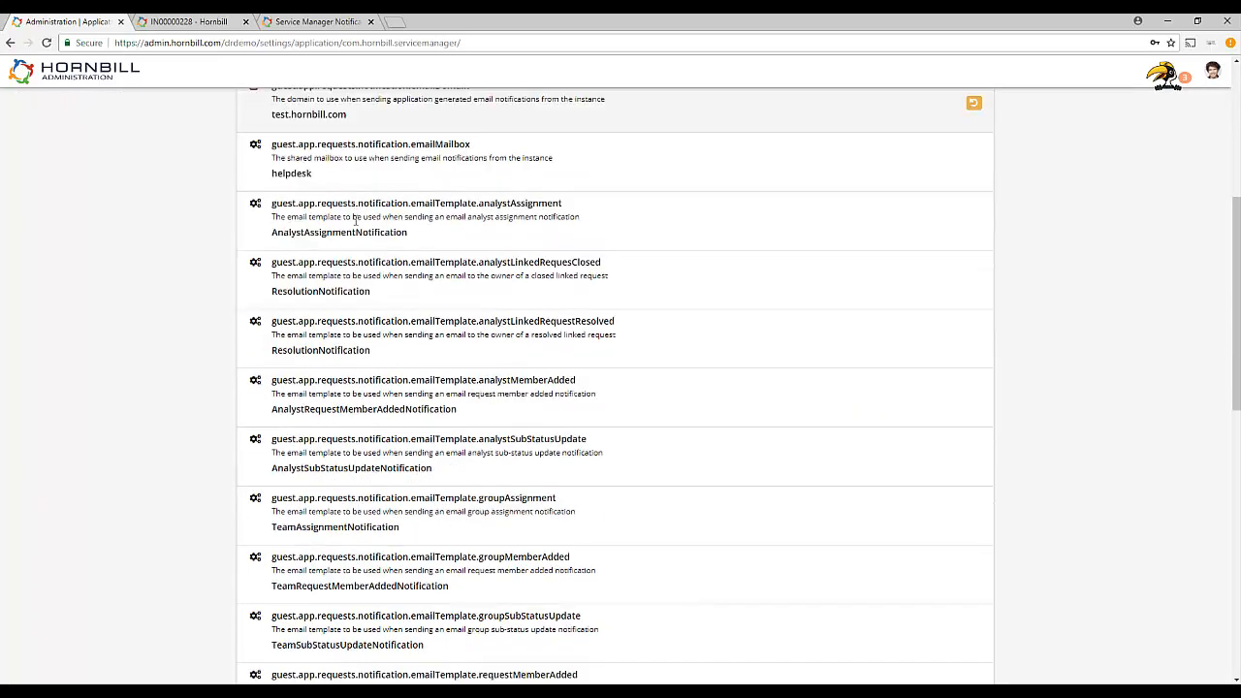
pyautogui.click(184, 22)
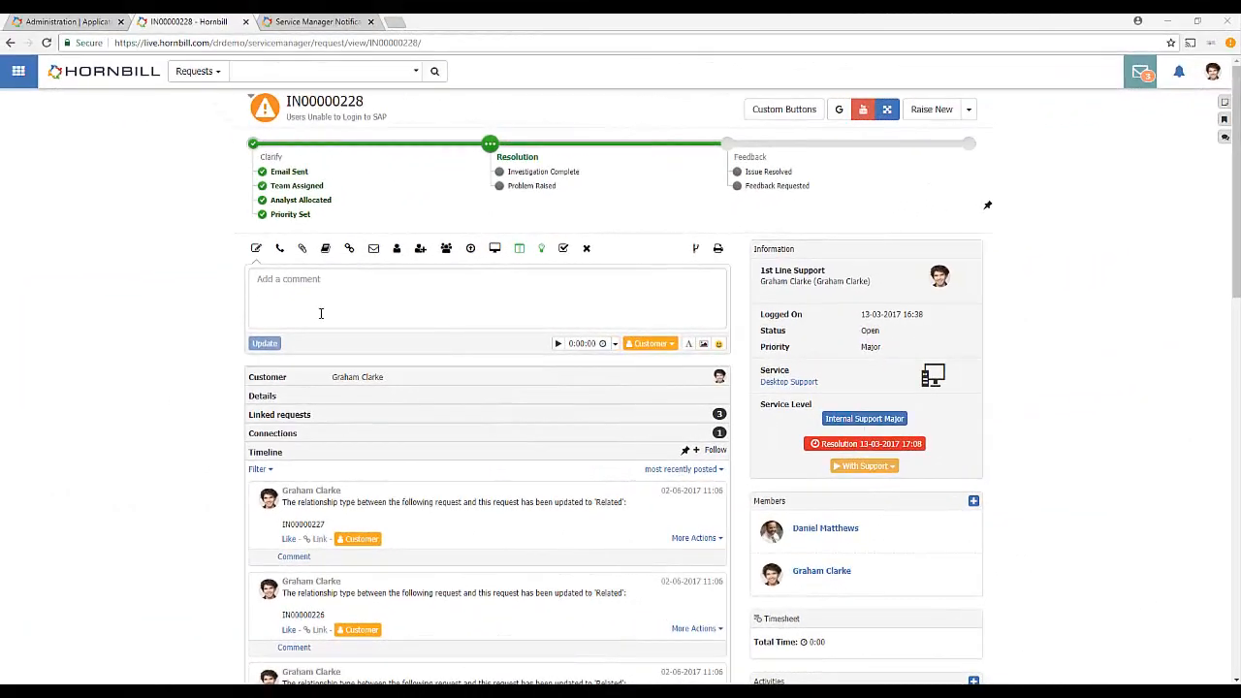
# - Resolve IN00000228 with closure category IT > Software > Configuration
pyautogui.click(563, 248)
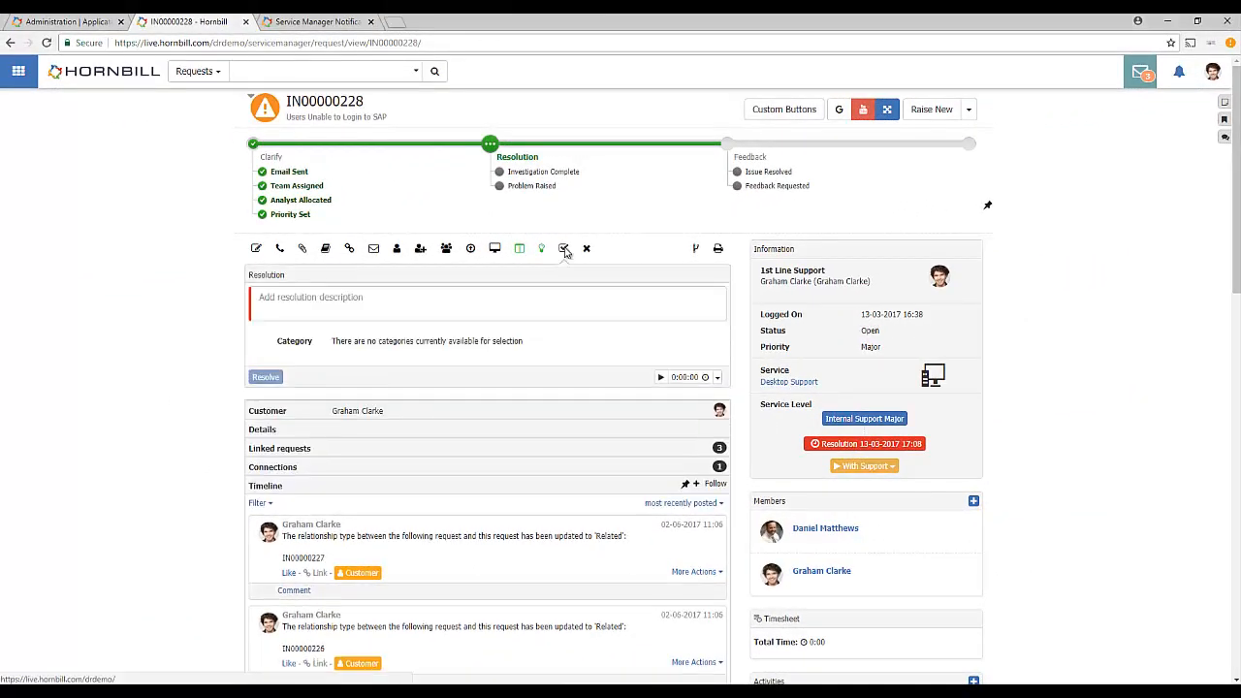
pyautogui.click(563, 248)
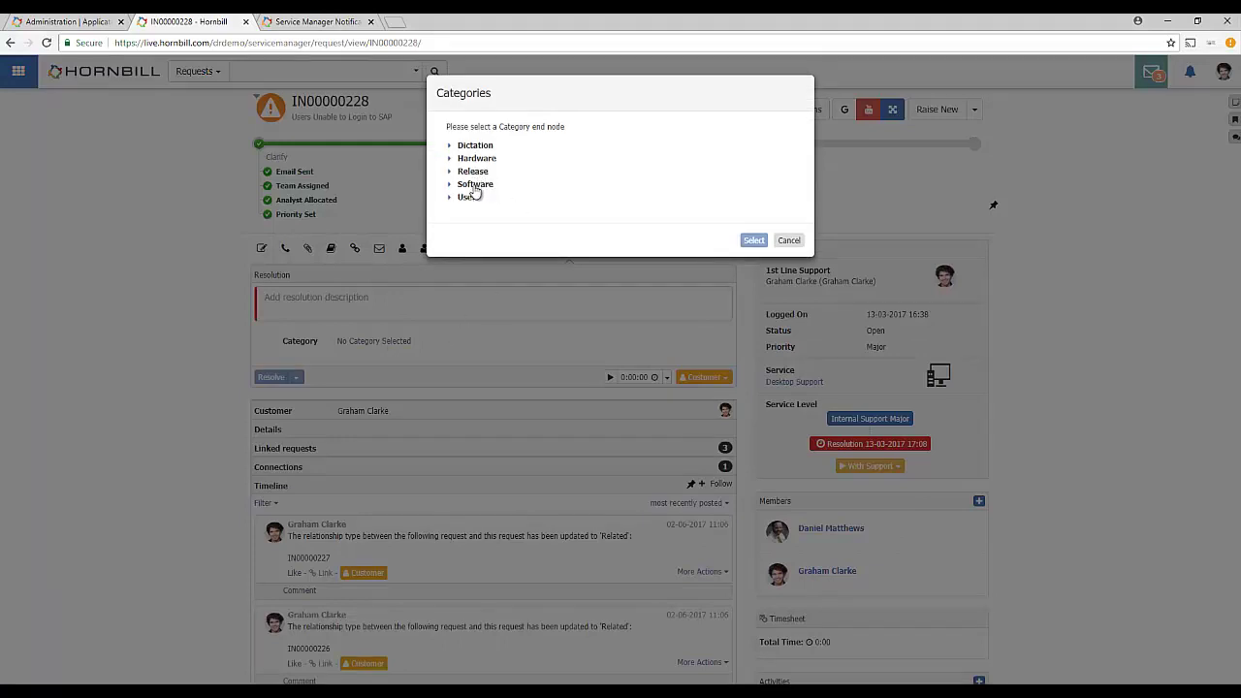
pyautogui.click(475, 184)
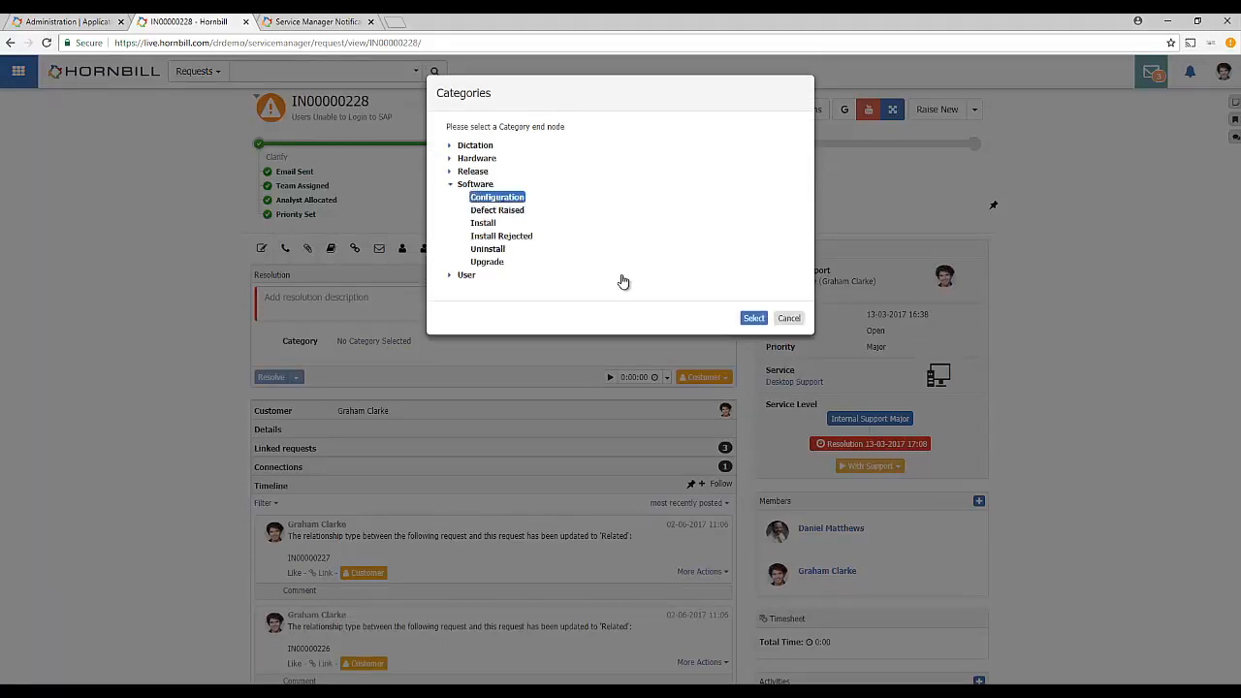
pyautogui.click(753, 318)
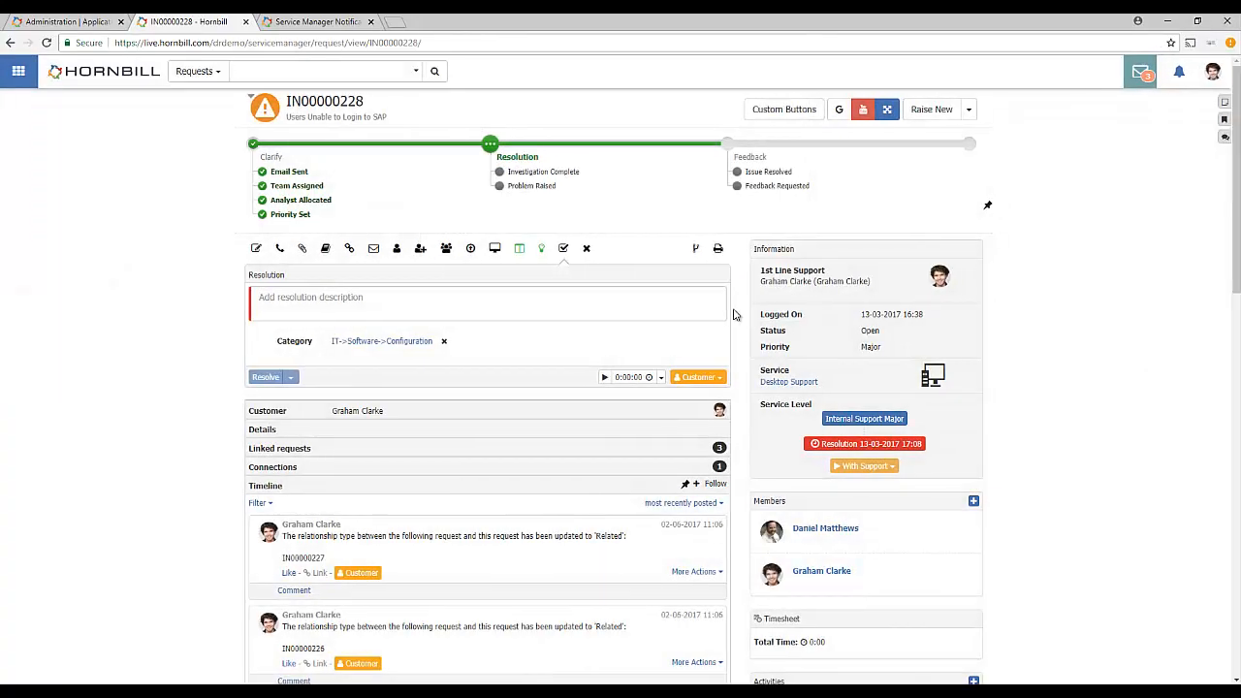
pyautogui.click(63, 21)
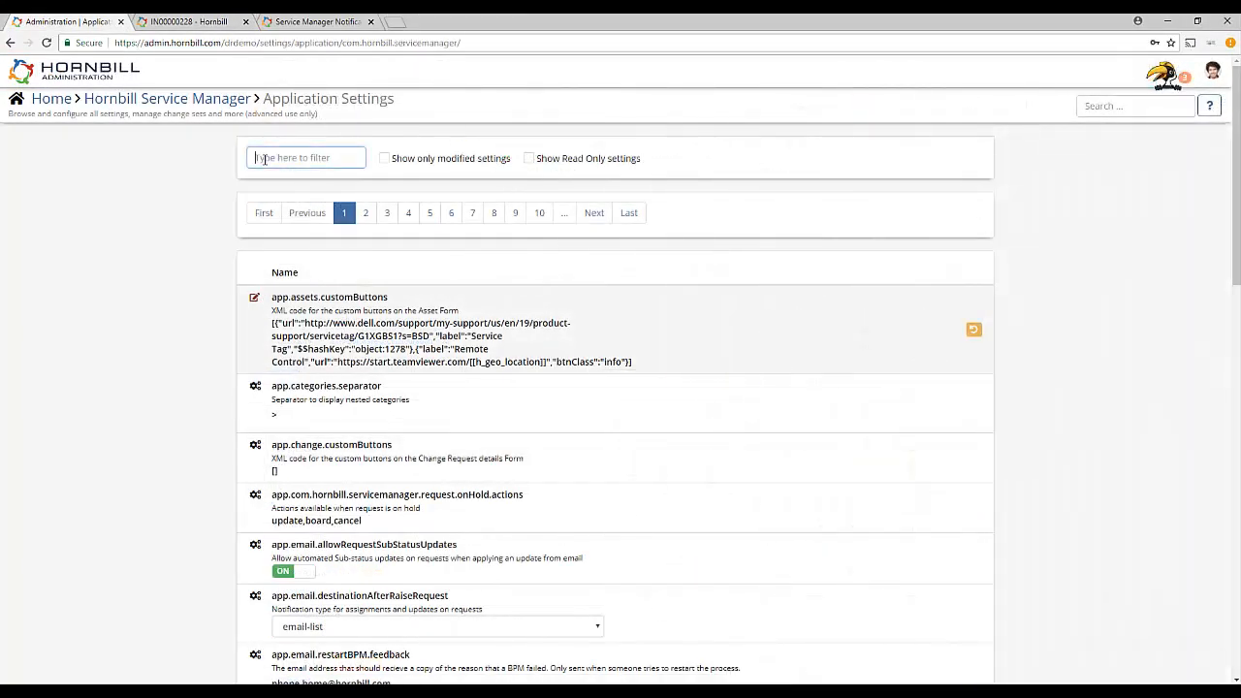
# - Filter by 'closure', turn on closureCategory.default.required, and open the Service Portal to check
pyautogui.write('closur')
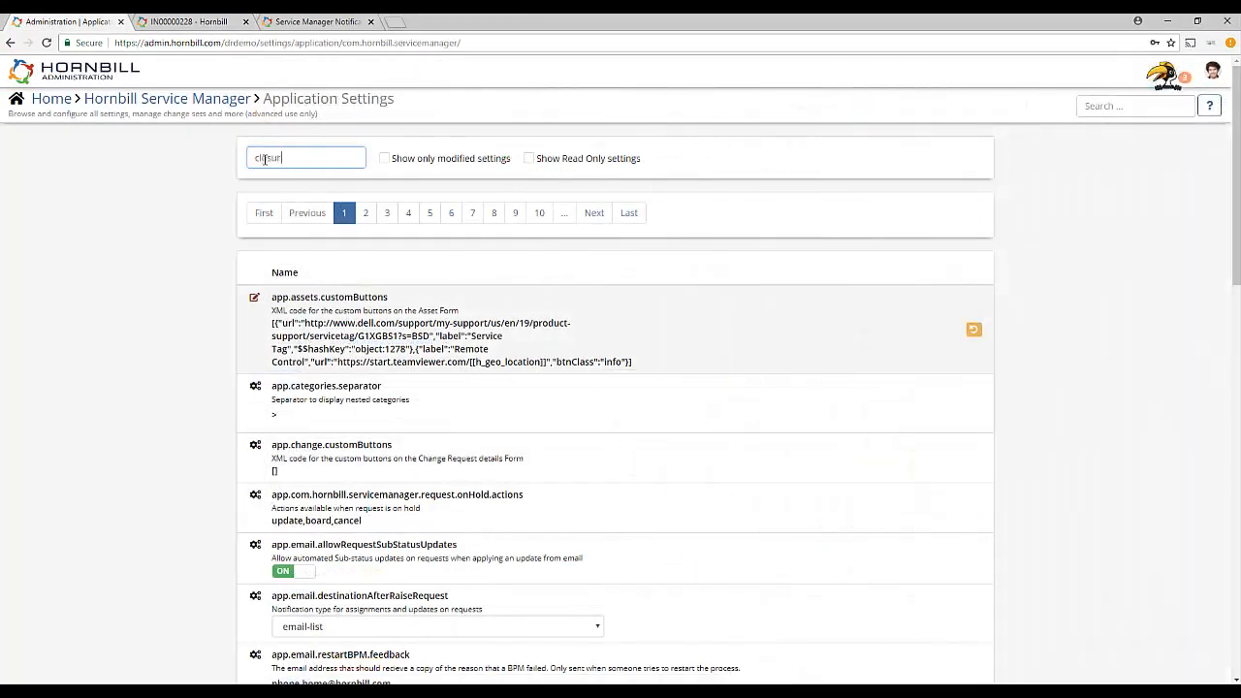
pyautogui.write('closure')
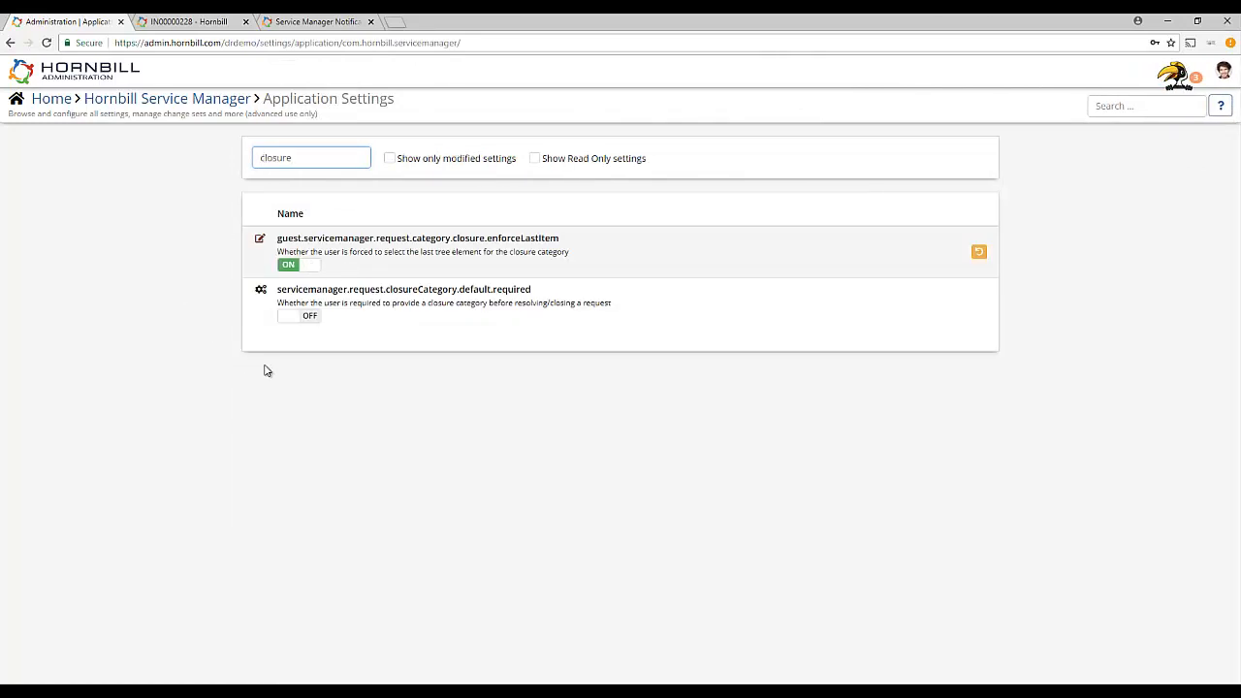
pyautogui.click(298, 315)
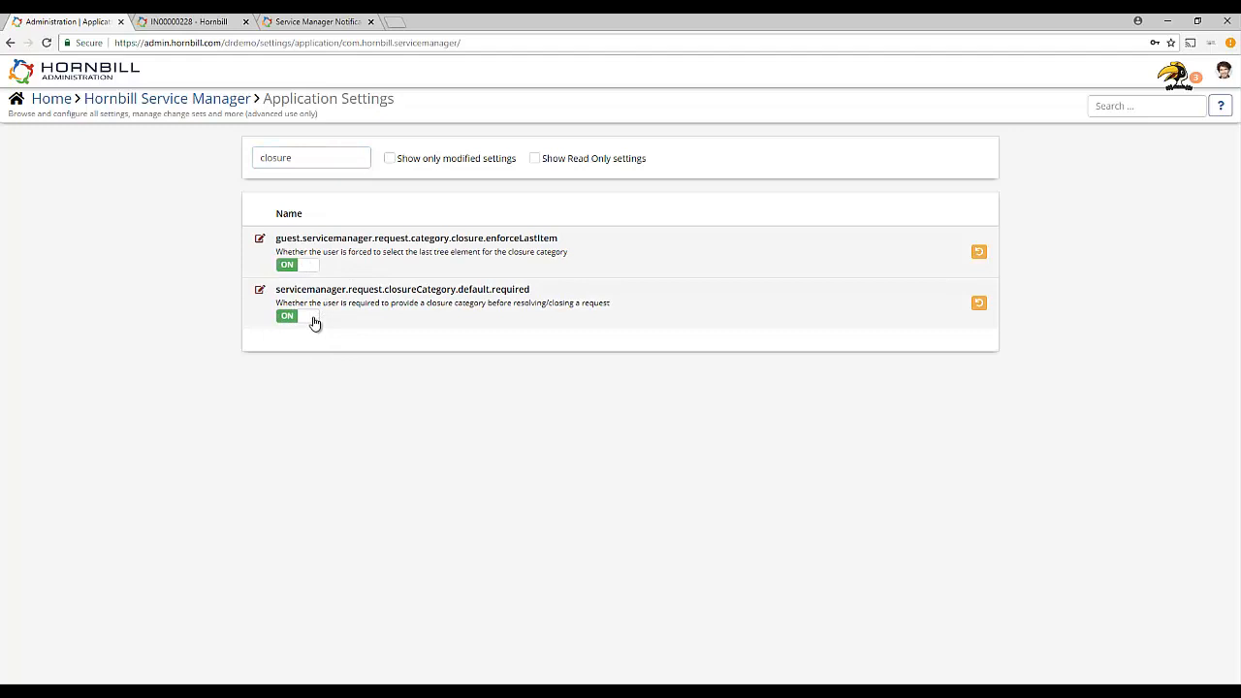
pyautogui.moveTo(451, 464)
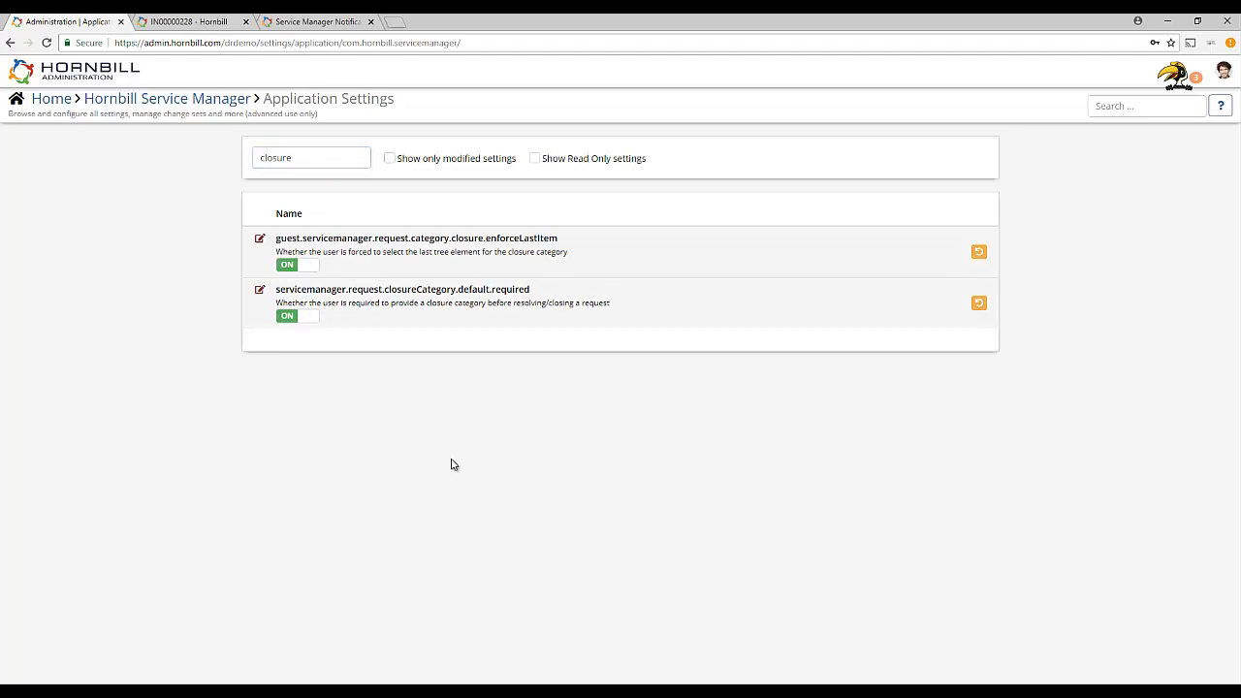
pyautogui.click(442, 22)
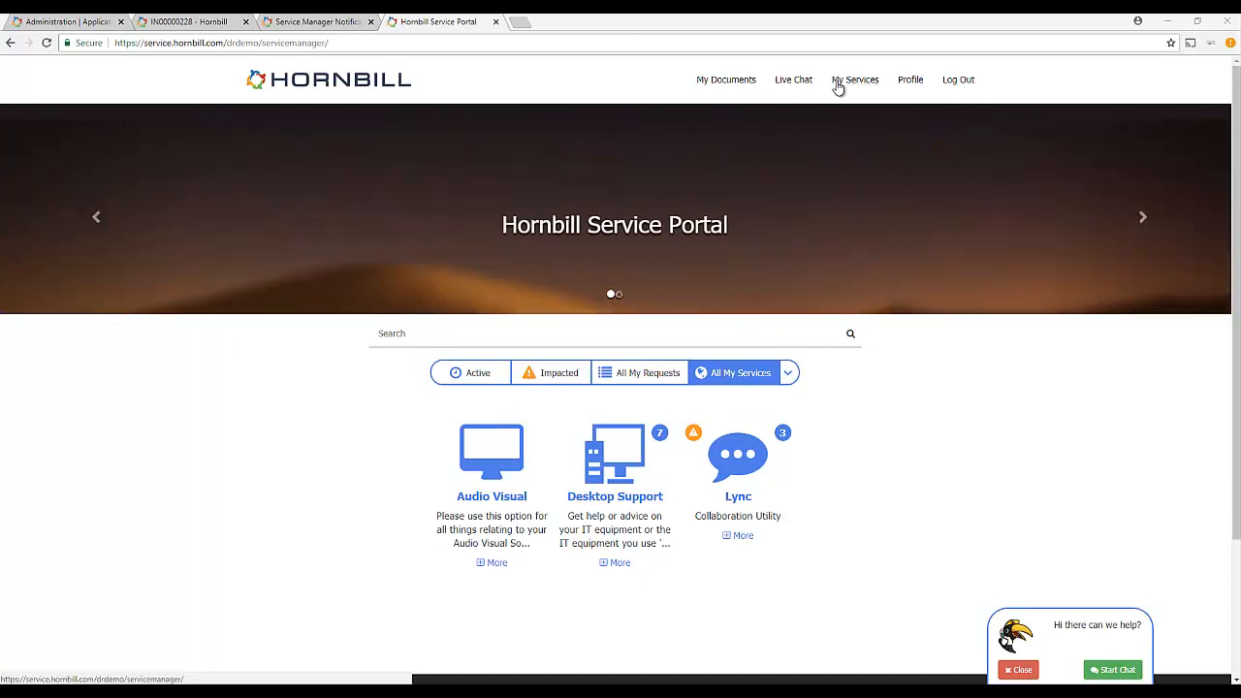
pyautogui.moveTo(855, 474)
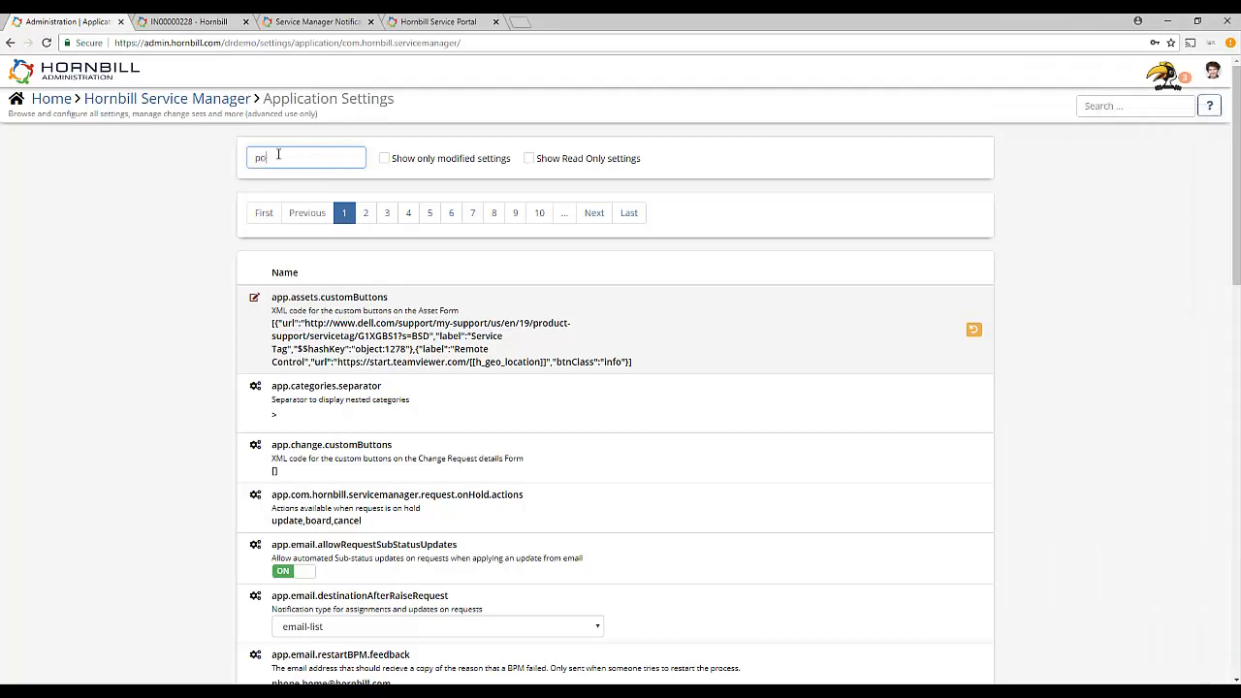
# - Filter settings by 'portal' and set guest.servicemanager.portal.home.iconSize to Medium
pyautogui.write('portal')
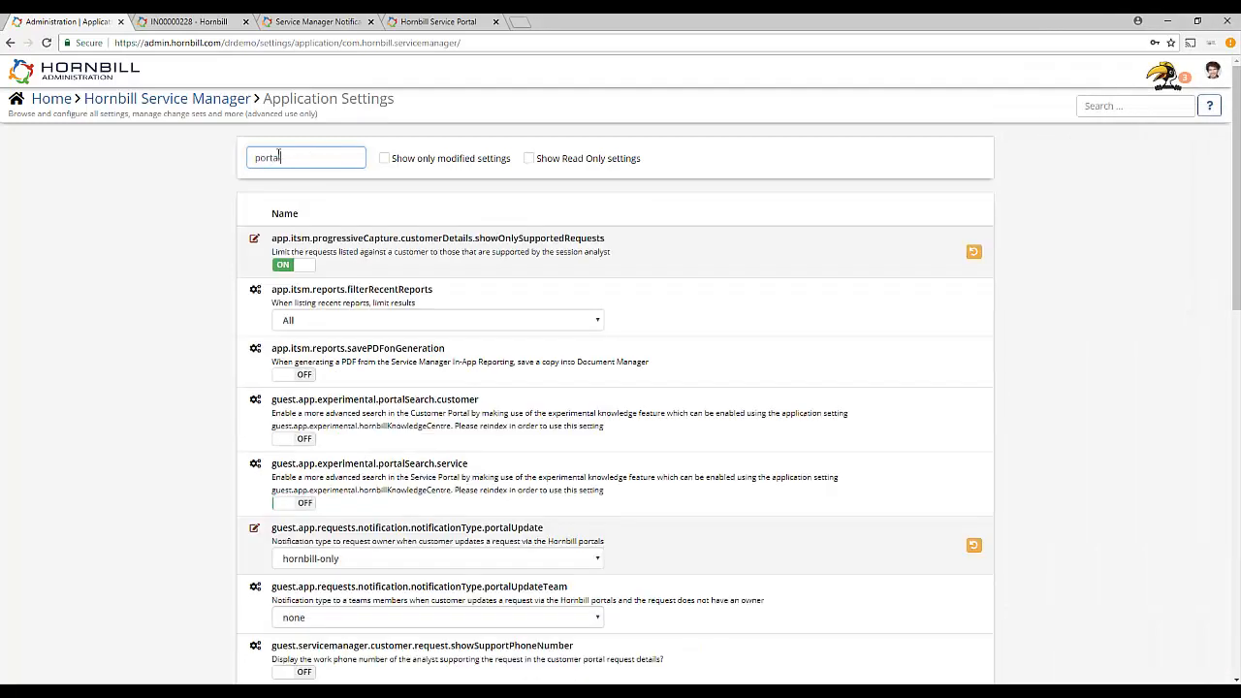
pyautogui.scroll(-3)
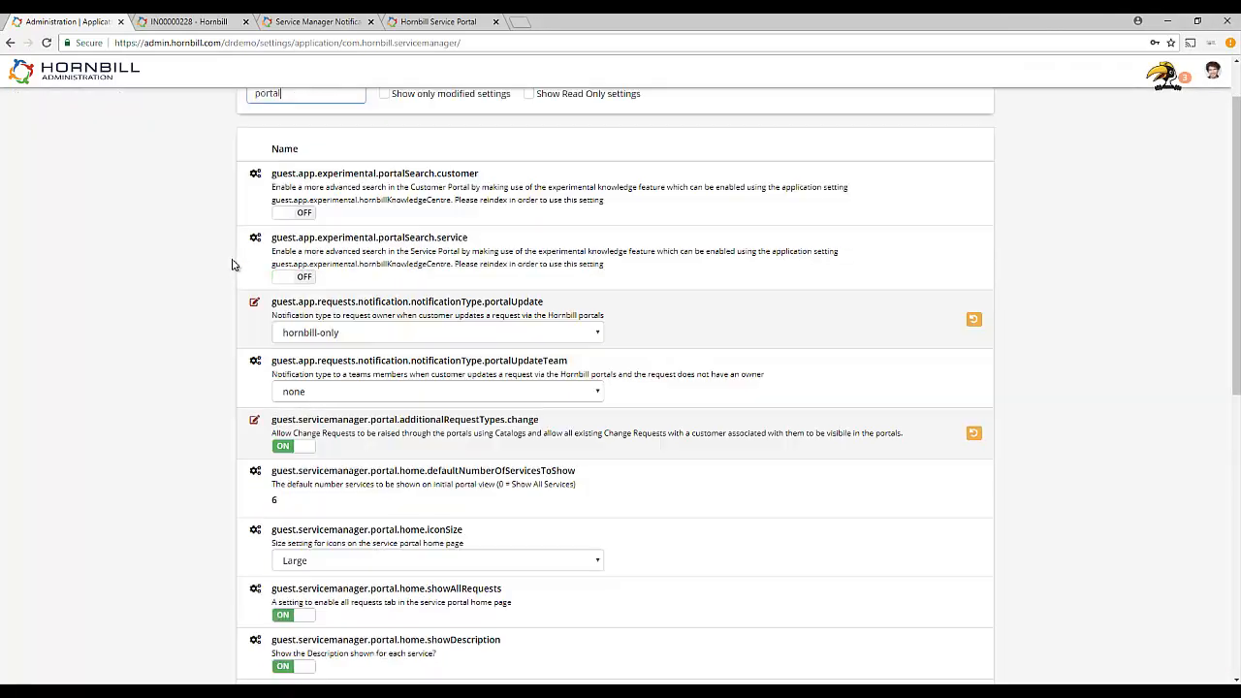
pyautogui.scroll(-3)
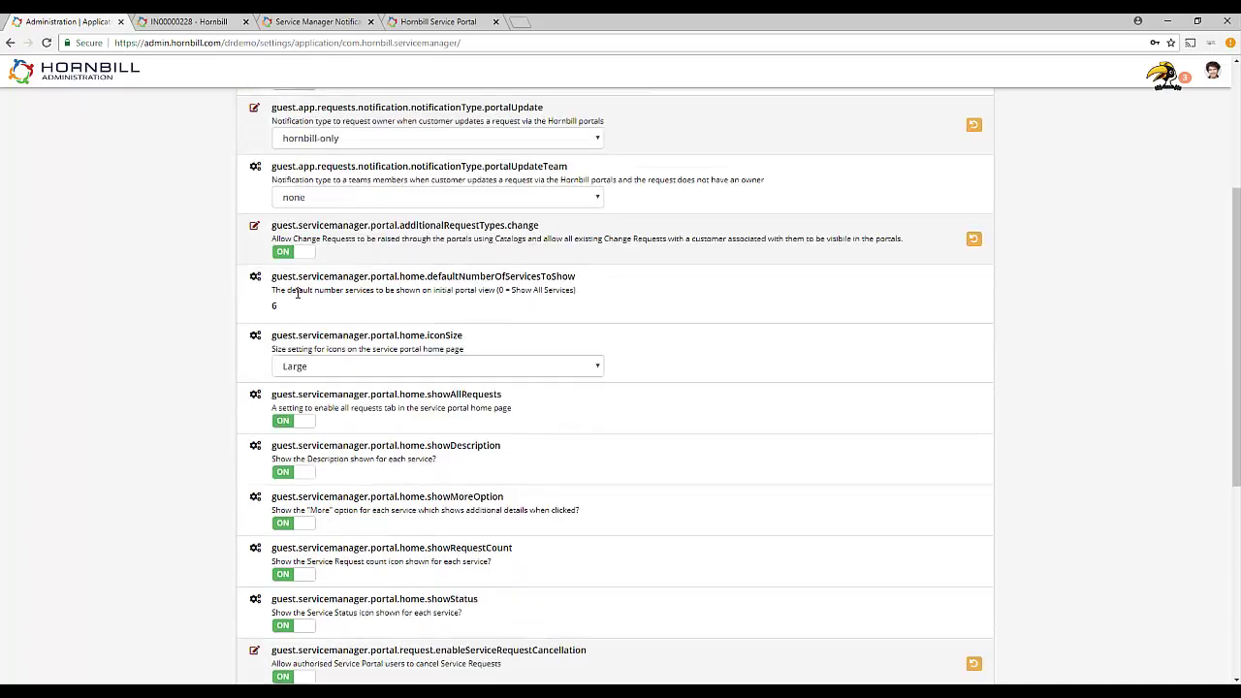
pyautogui.click(436, 365)
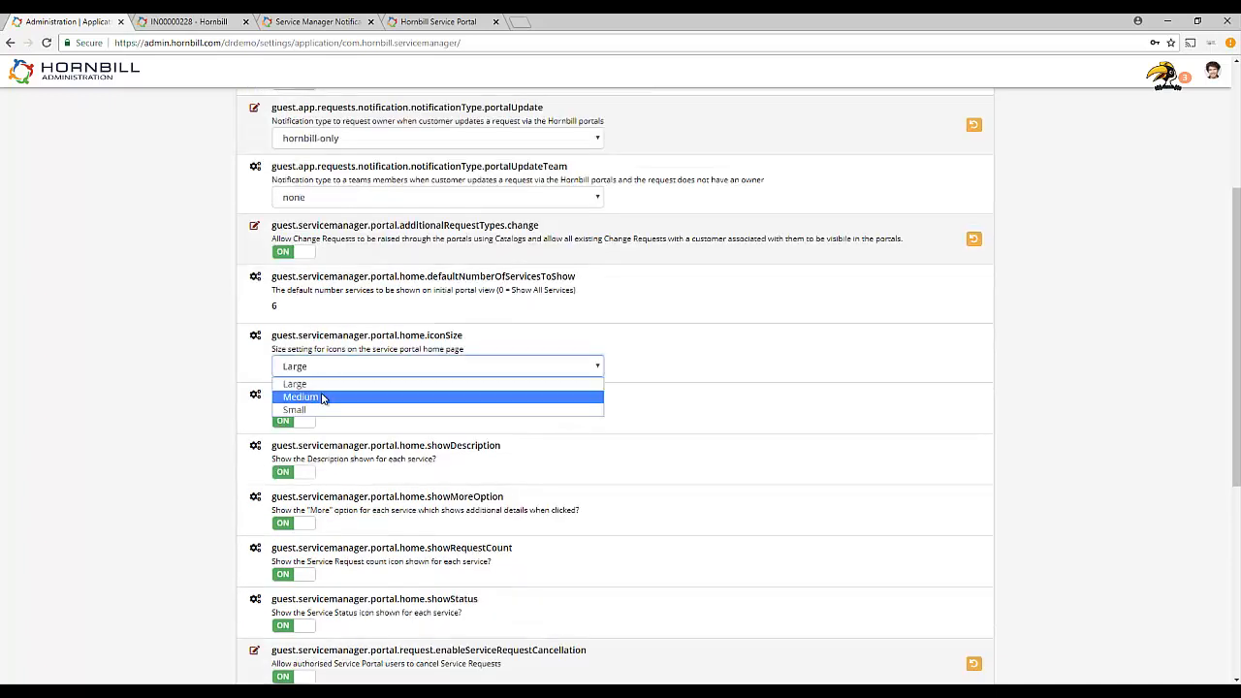
pyautogui.click(302, 396)
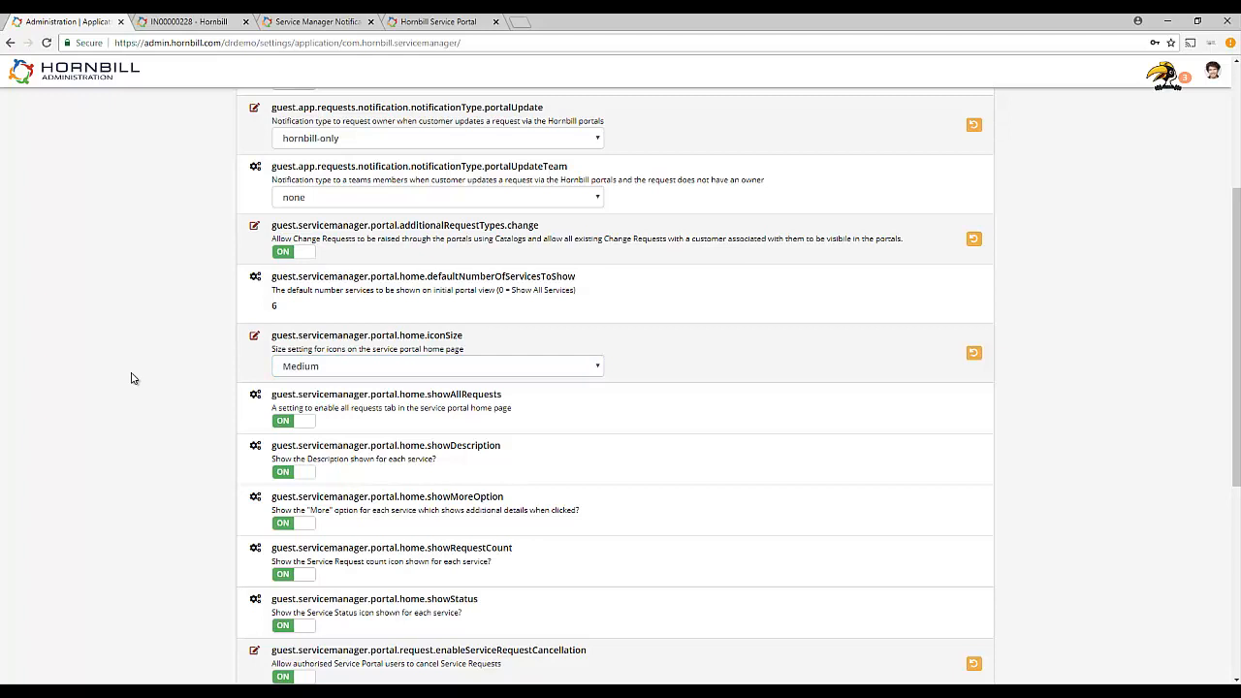
pyautogui.scroll(-3)
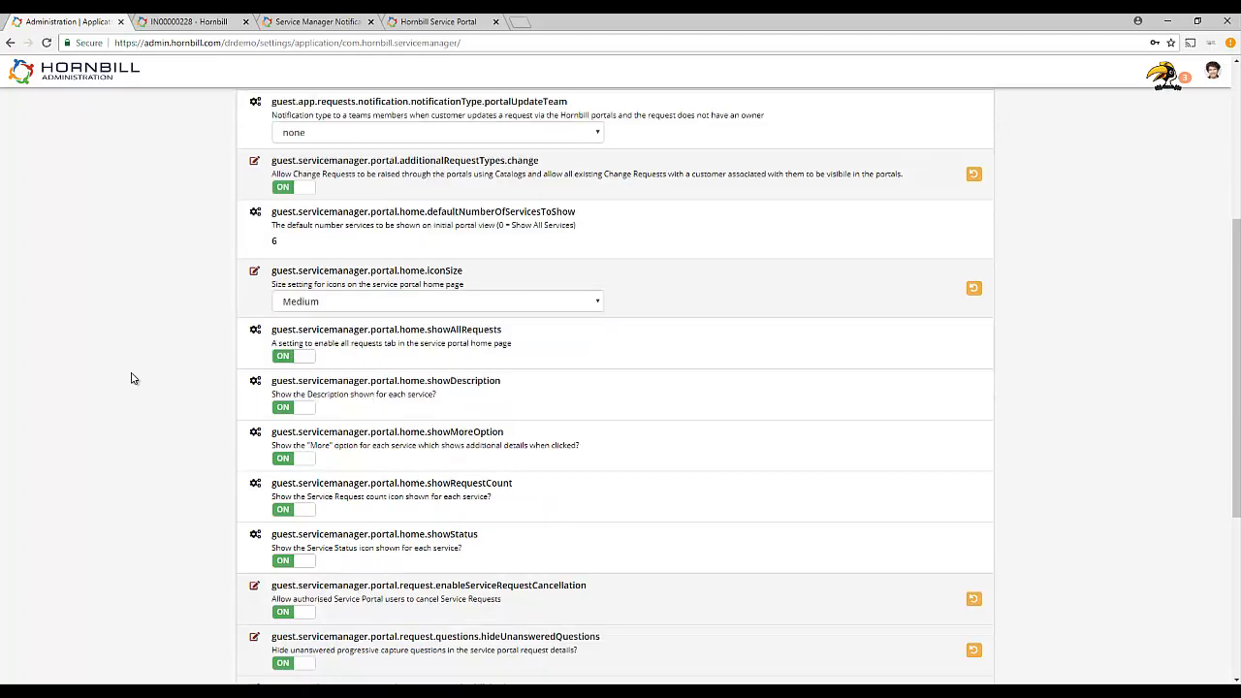
pyautogui.moveTo(136, 375)
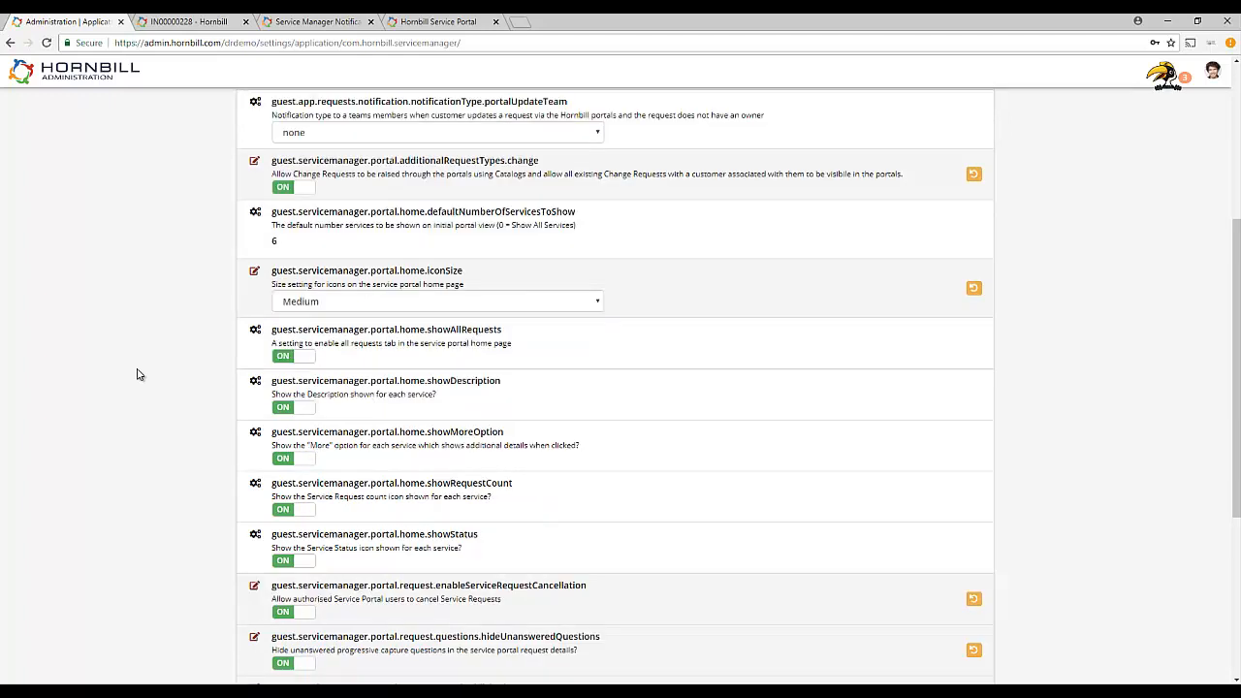